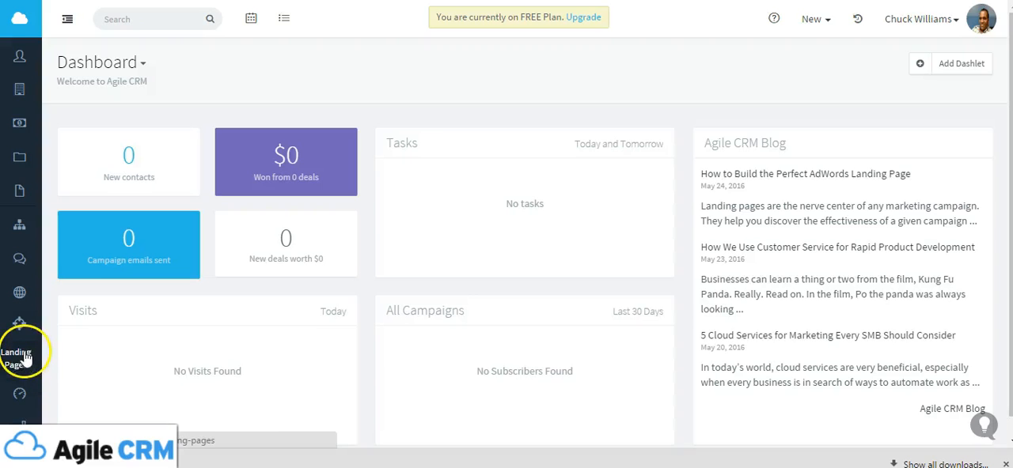
# - Open the Landing Page templates and scroll to the Start Bootstrap Landing Page template
pyautogui.click(19, 352)
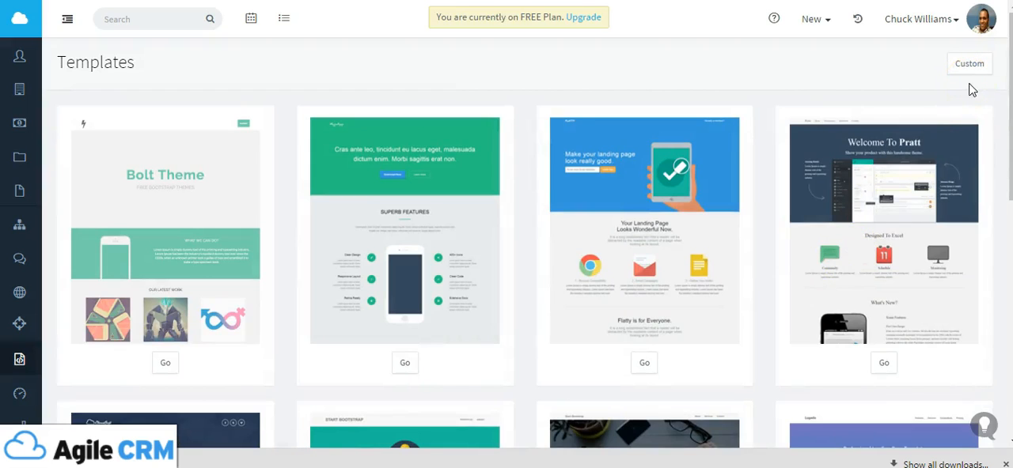
pyautogui.moveTo(969, 64)
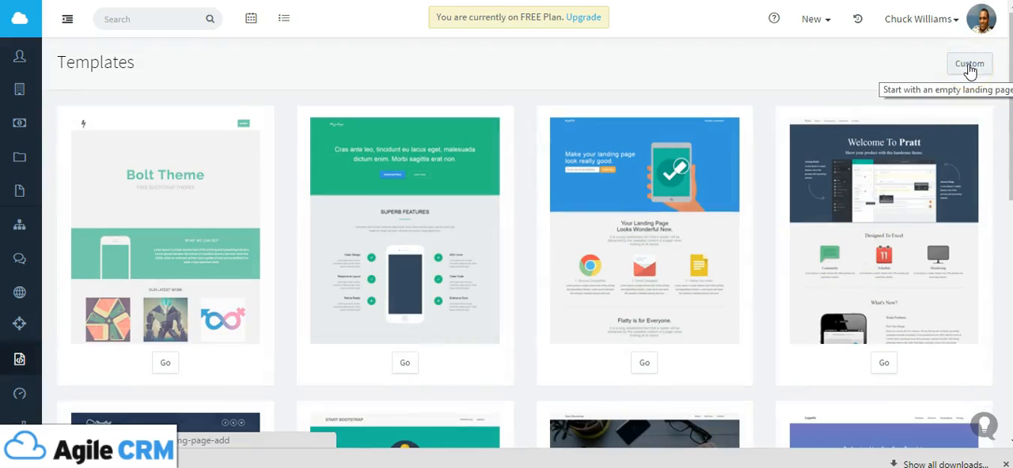
pyautogui.scroll(-3)
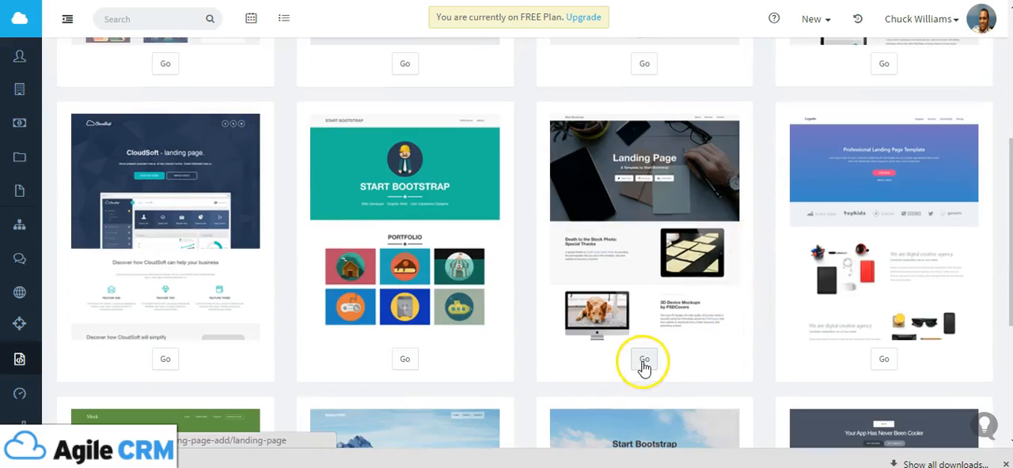
# - Create a page from the Start Bootstrap Landing Page template named 'New Landing Page'
pyautogui.click(644, 359)
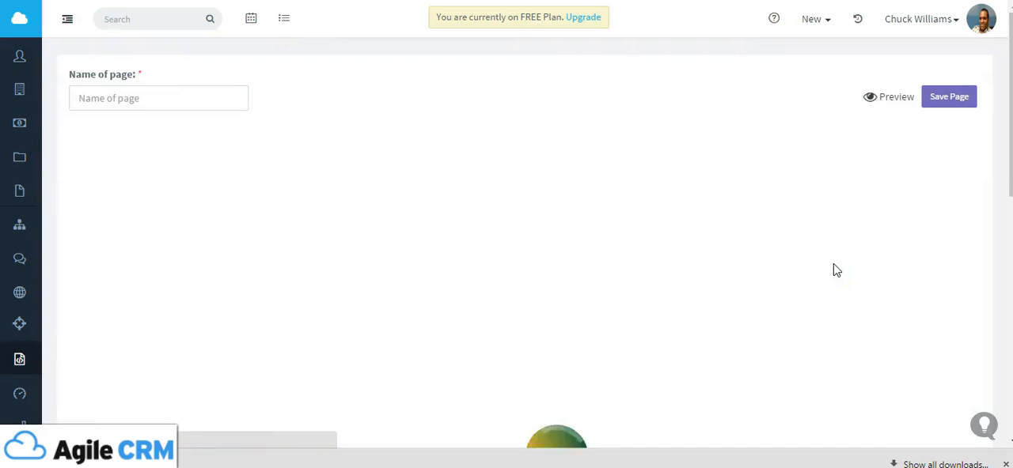
pyautogui.click(158, 97)
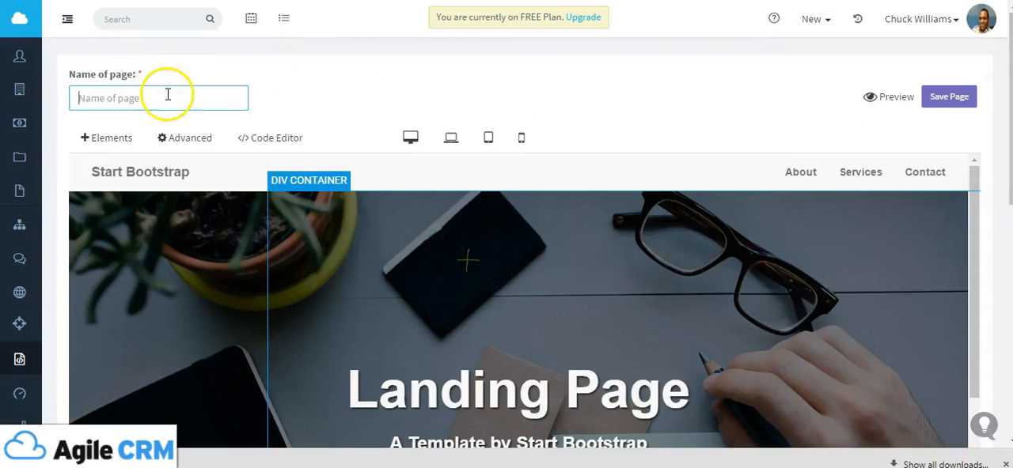
pyautogui.write('New')
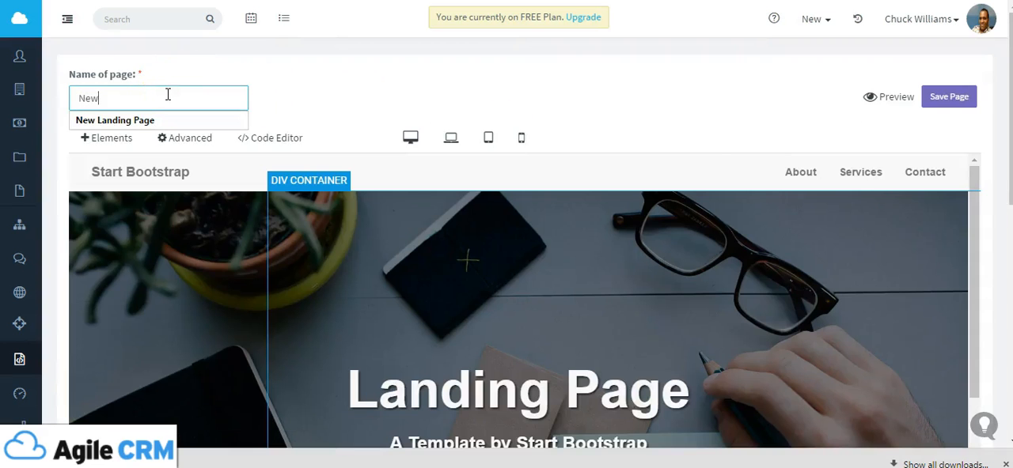
pyautogui.write('Landing Page')
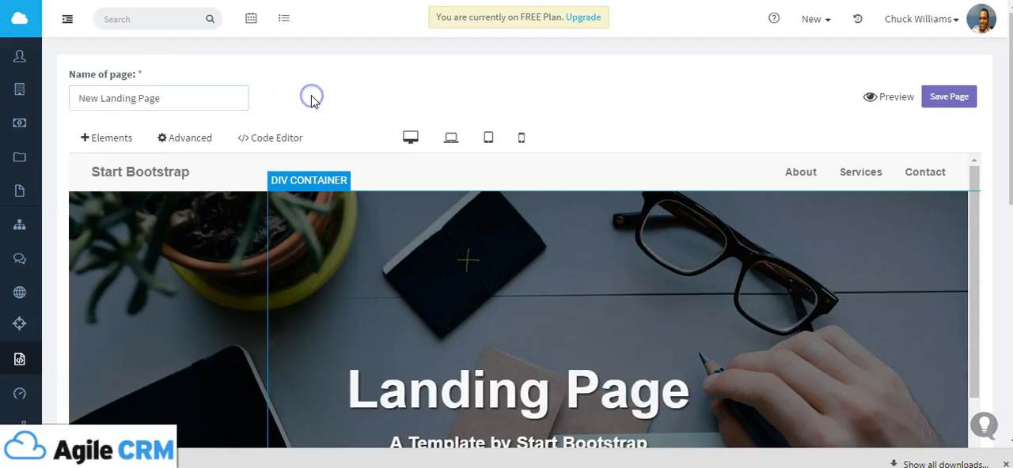
pyautogui.scroll(-3)
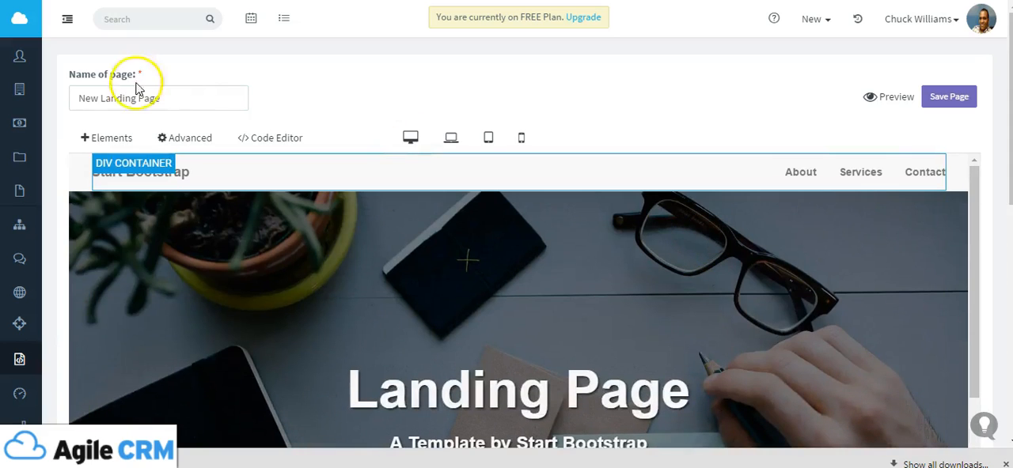
# - Browse the Layout, Buttons and Agile Forms element groups, leaving Typography expanded
pyautogui.click(106, 137)
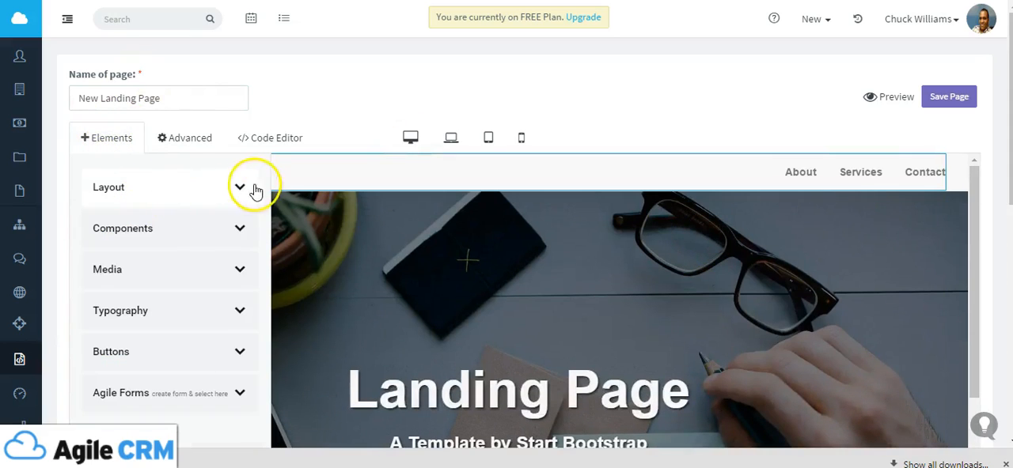
pyautogui.click(240, 187)
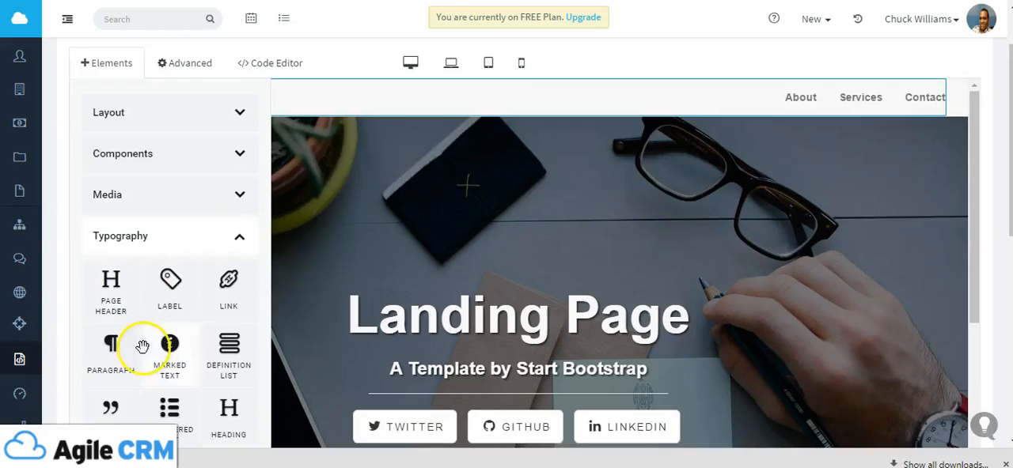
pyautogui.moveTo(227, 285)
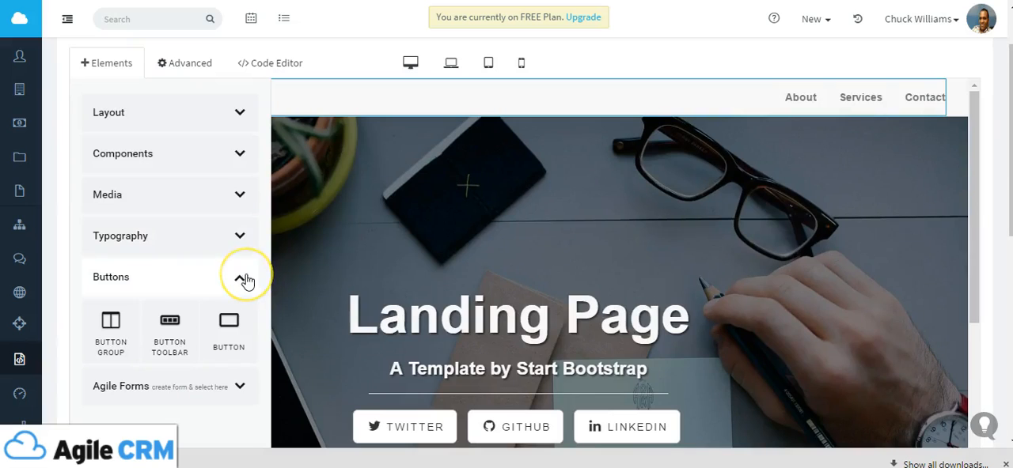
pyautogui.moveTo(247, 281)
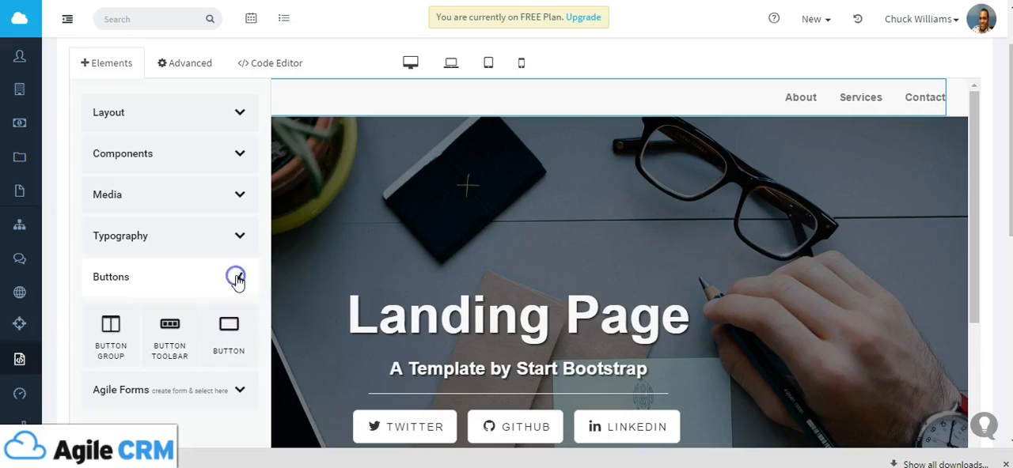
pyautogui.click(239, 277)
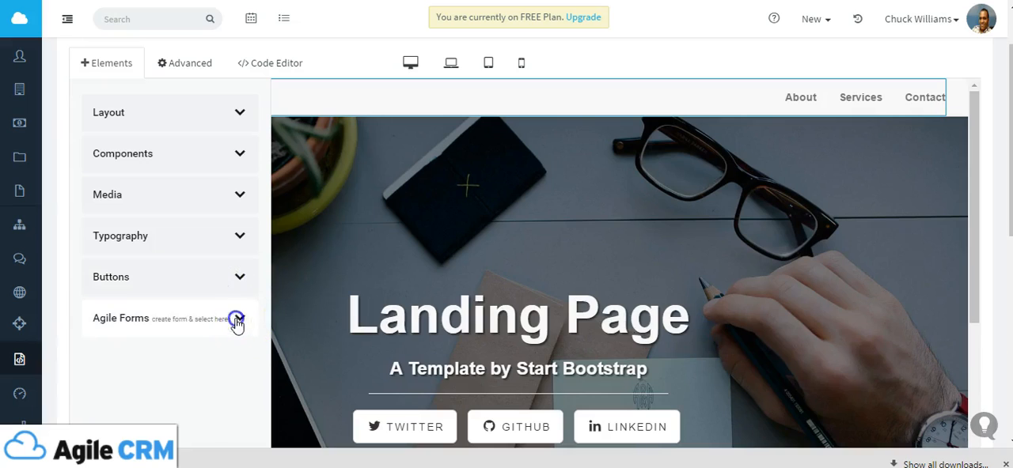
pyautogui.click(239, 321)
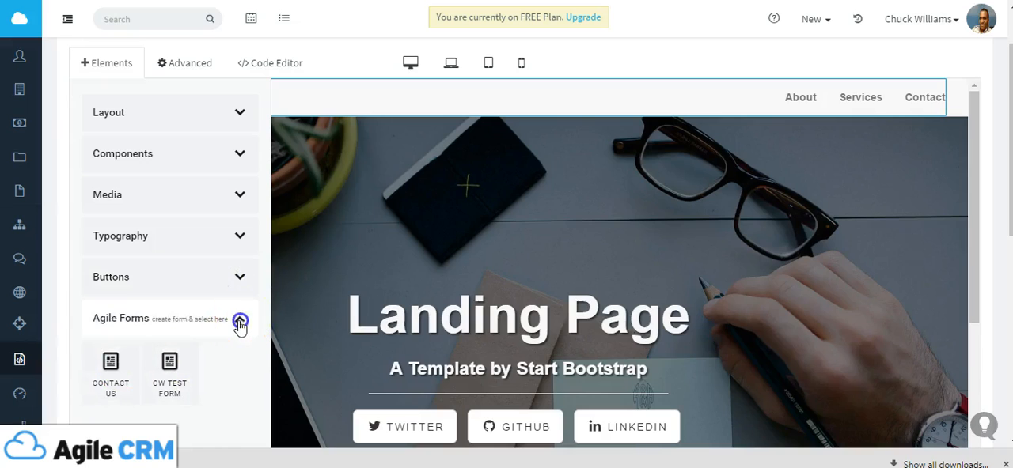
pyautogui.click(239, 322)
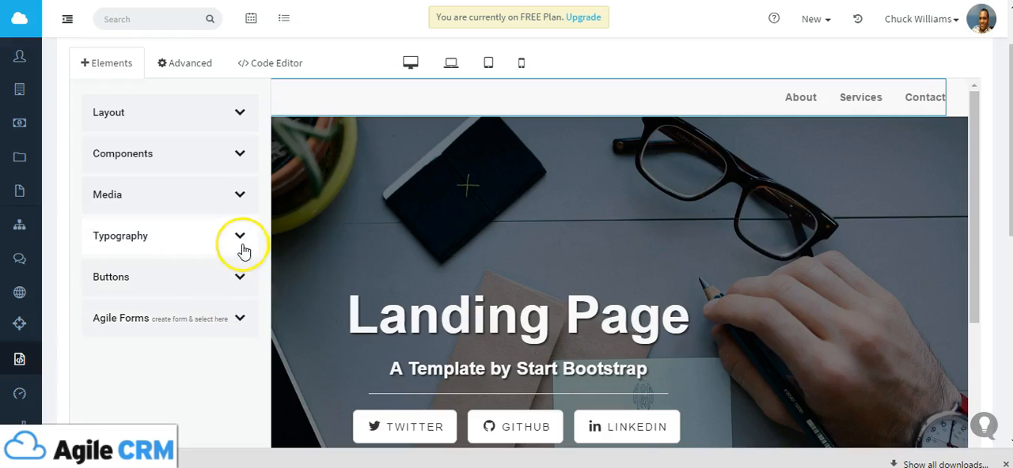
pyautogui.click(241, 235)
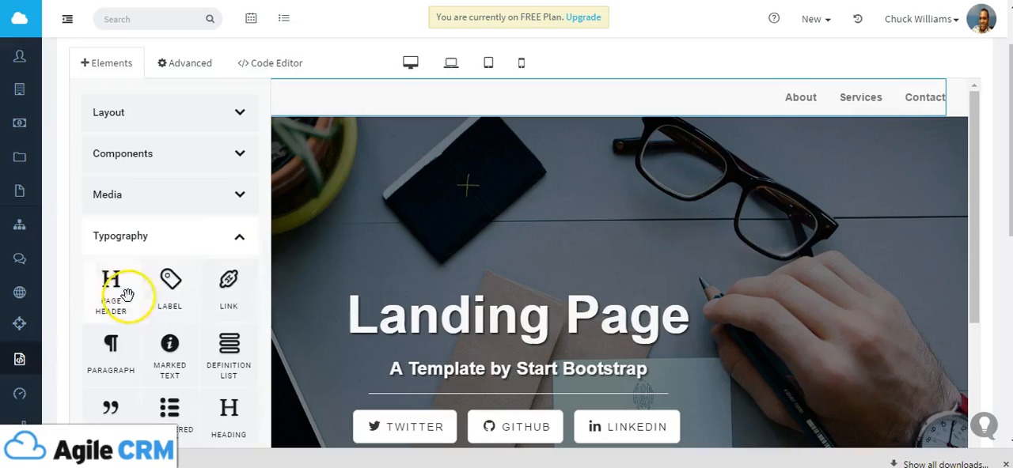
# - Place a Page Header on the hero image and change its text to 'Welcome To AgileCRM'
pyautogui.moveTo(111, 289); pyautogui.dragTo(415, 186)
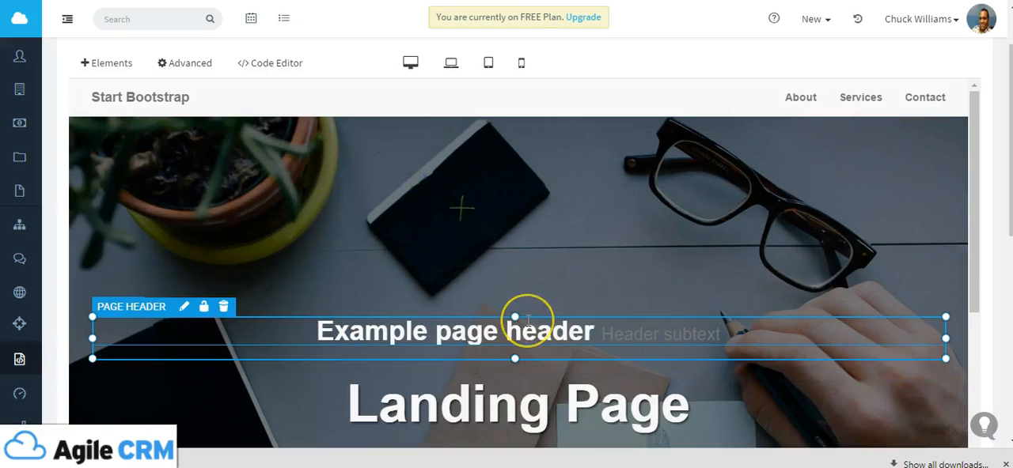
pyautogui.moveTo(483, 330)
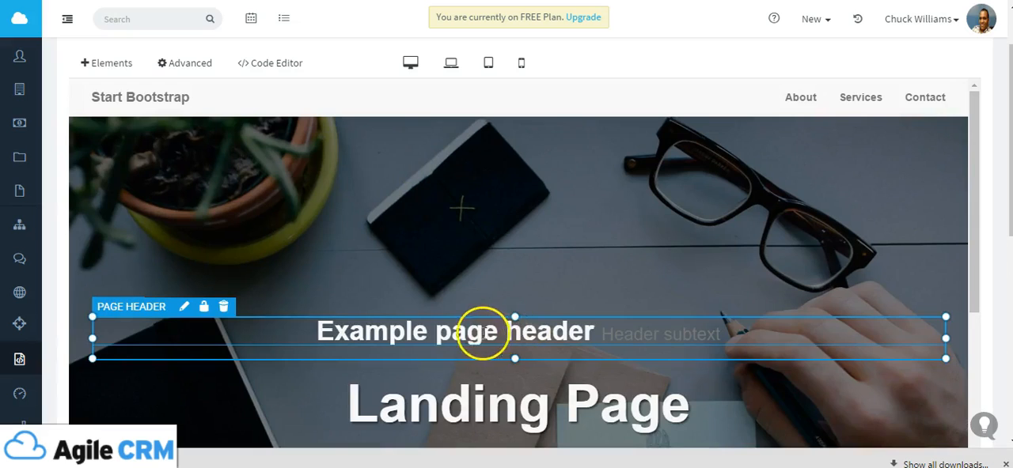
pyautogui.doubleClick(451, 331)
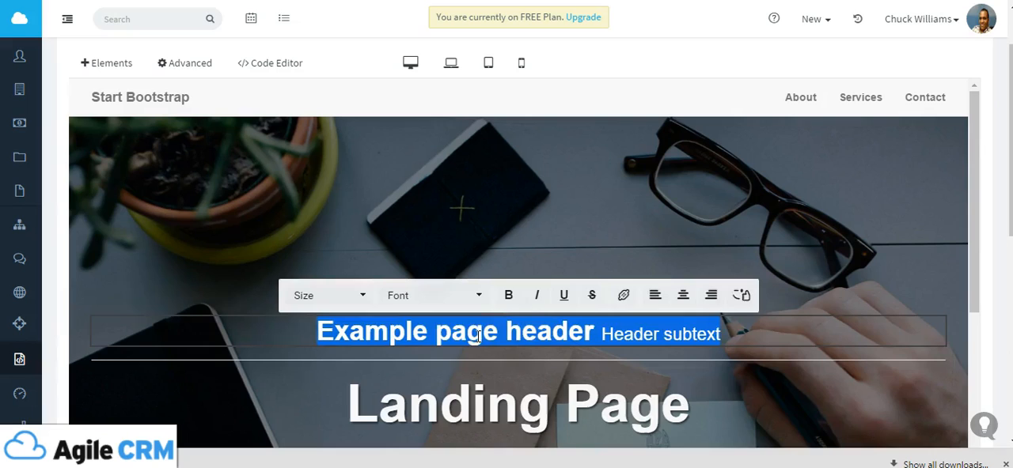
pyautogui.write('Welco')
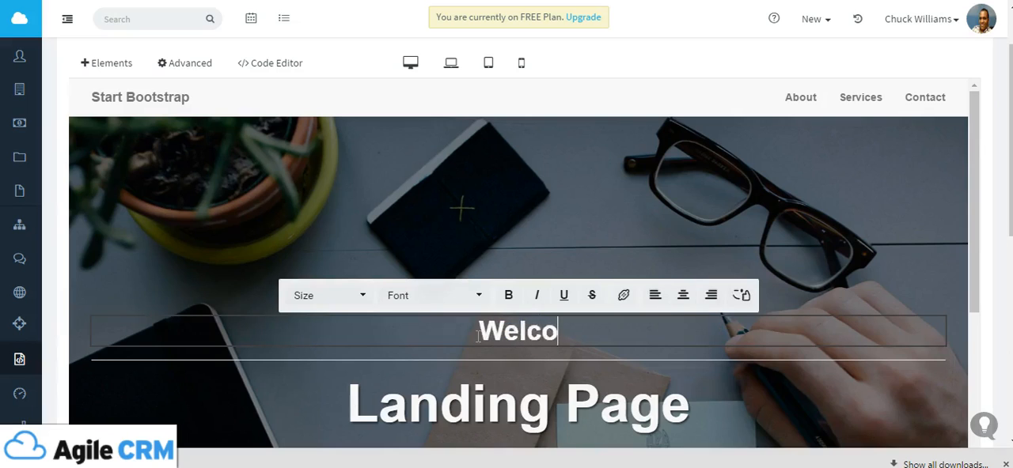
pyautogui.write('me To A')
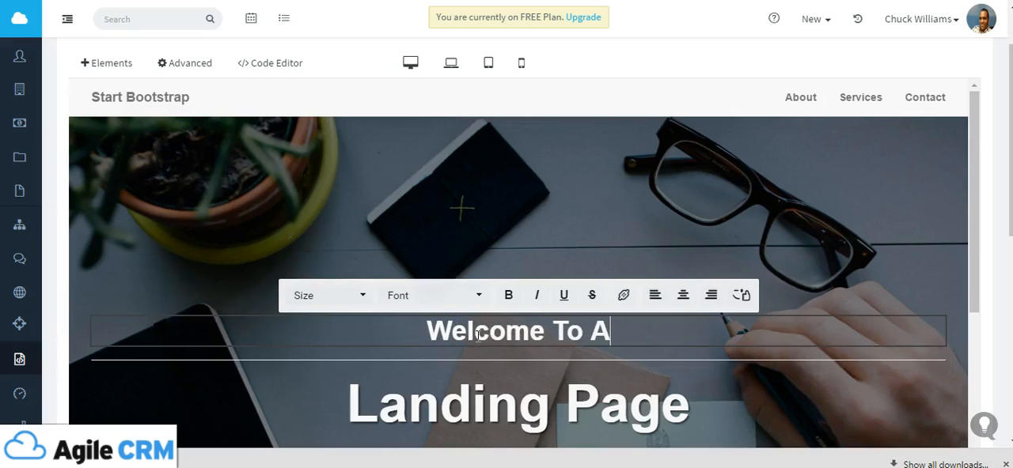
pyautogui.write('gileCRM')
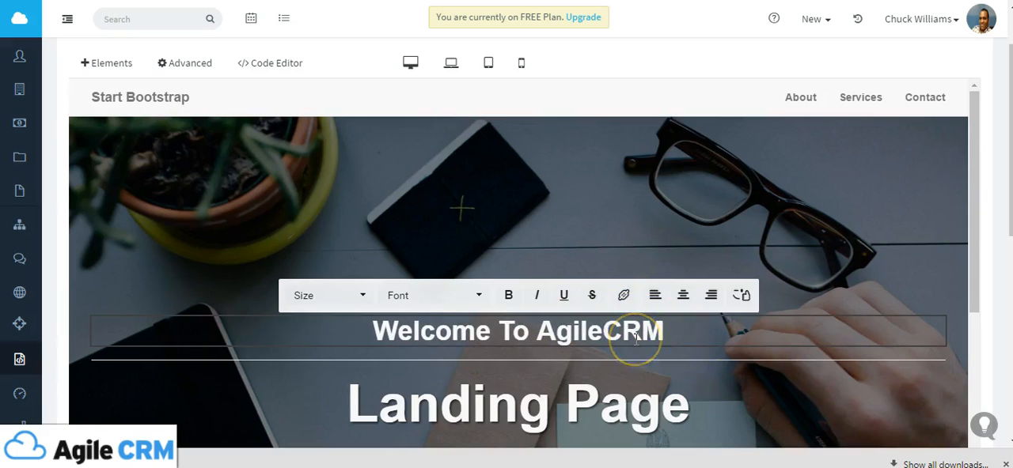
pyautogui.moveTo(633, 332)
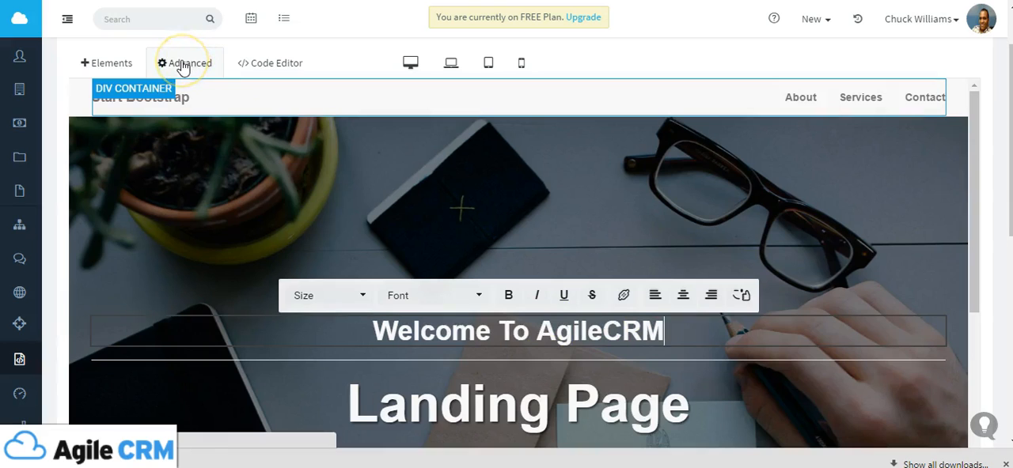
# - Inspect the heading's shadow, margin, text style and border settings without changing them
pyautogui.click(185, 63)
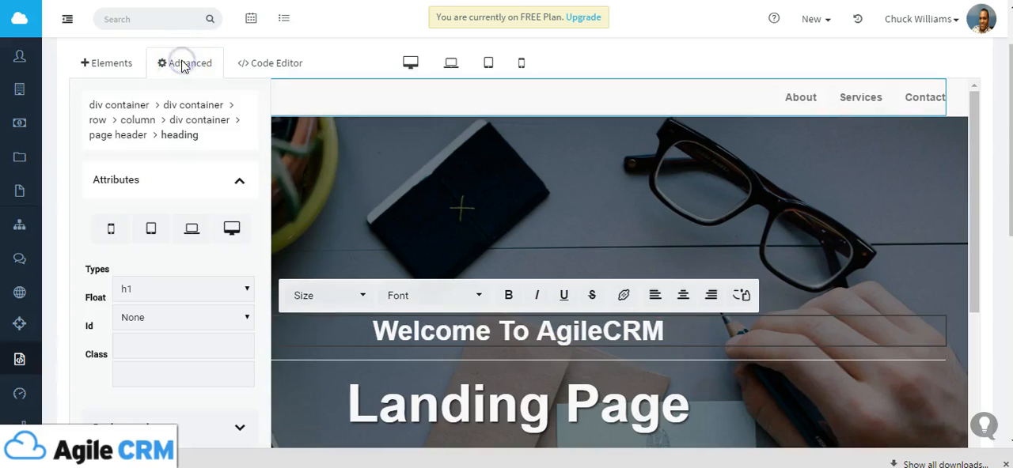
pyautogui.scroll(-3)
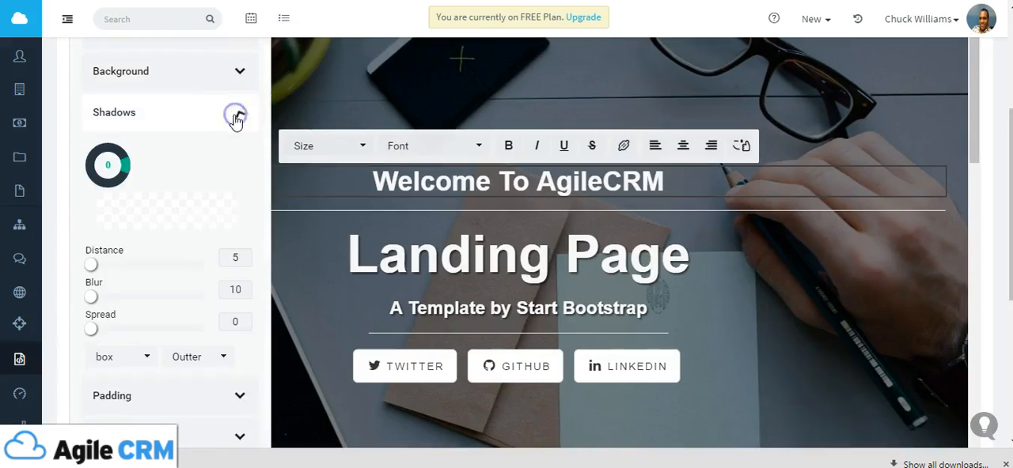
pyautogui.click(240, 113)
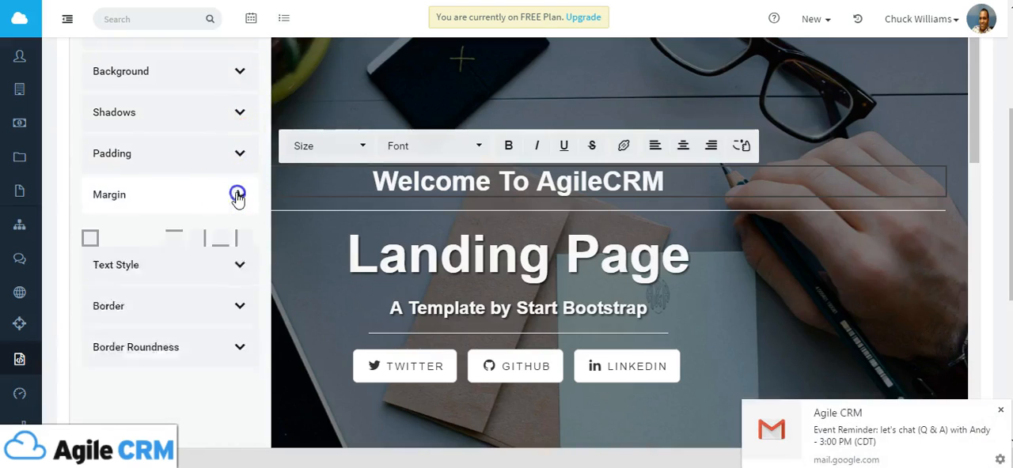
pyautogui.click(239, 194)
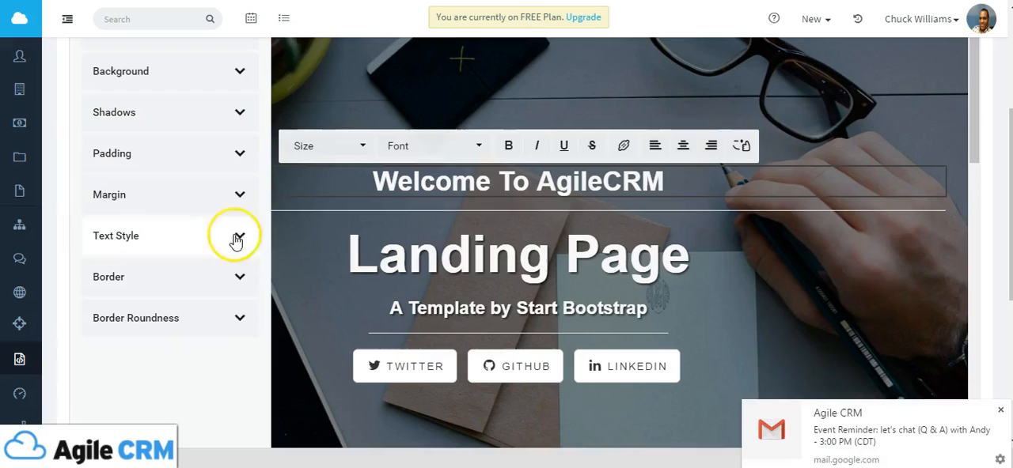
pyautogui.click(239, 236)
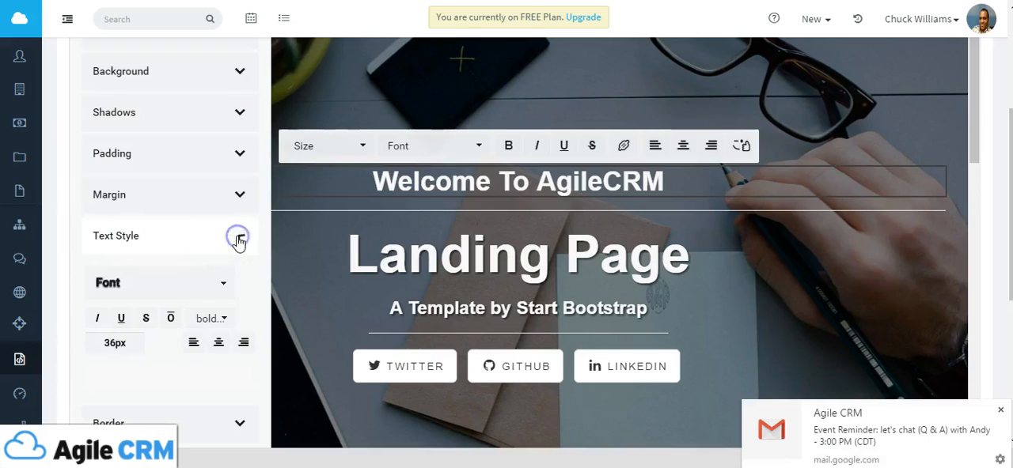
pyautogui.click(240, 238)
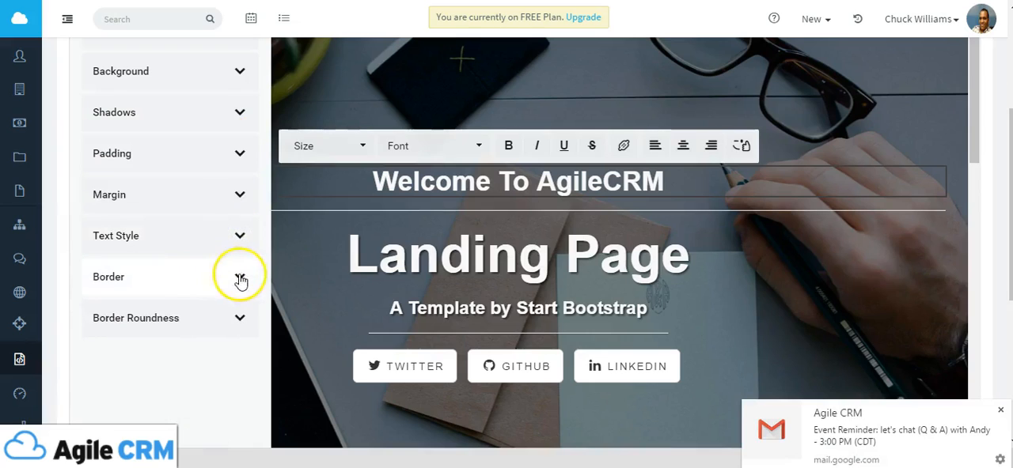
pyautogui.click(240, 277)
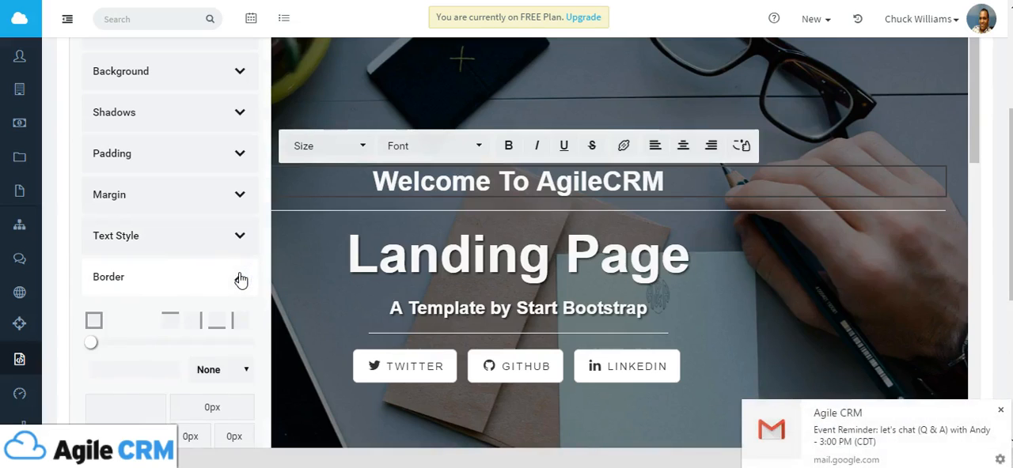
pyautogui.click(240, 277)
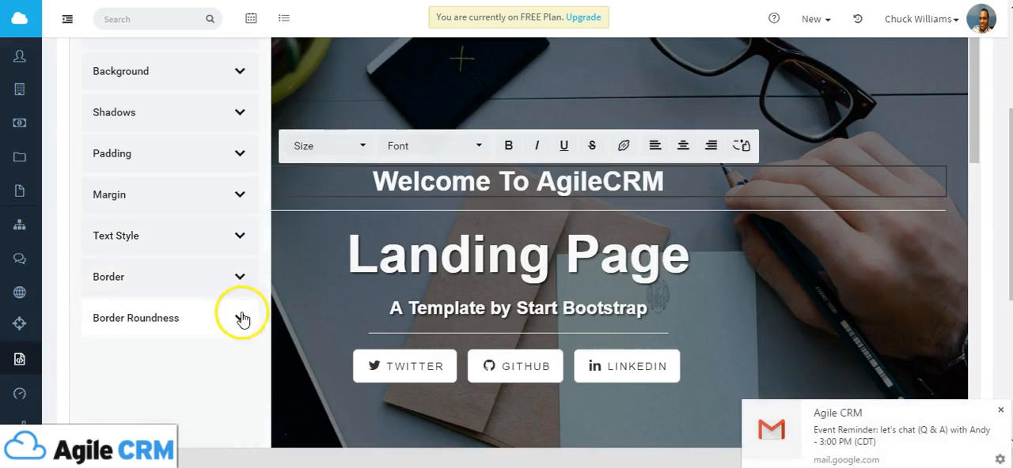
pyautogui.moveTo(203, 337)
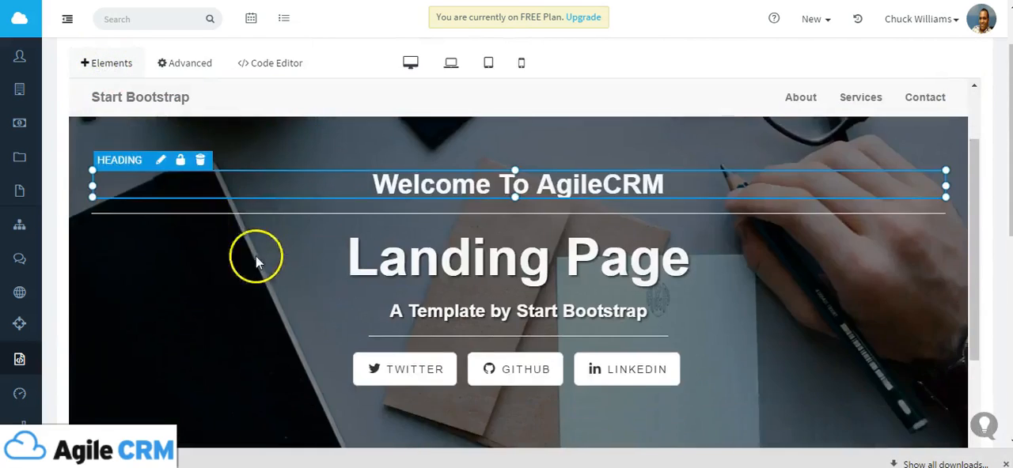
# - Select the iPad image and show its URL, shape and class attributes
pyautogui.scroll(-3)
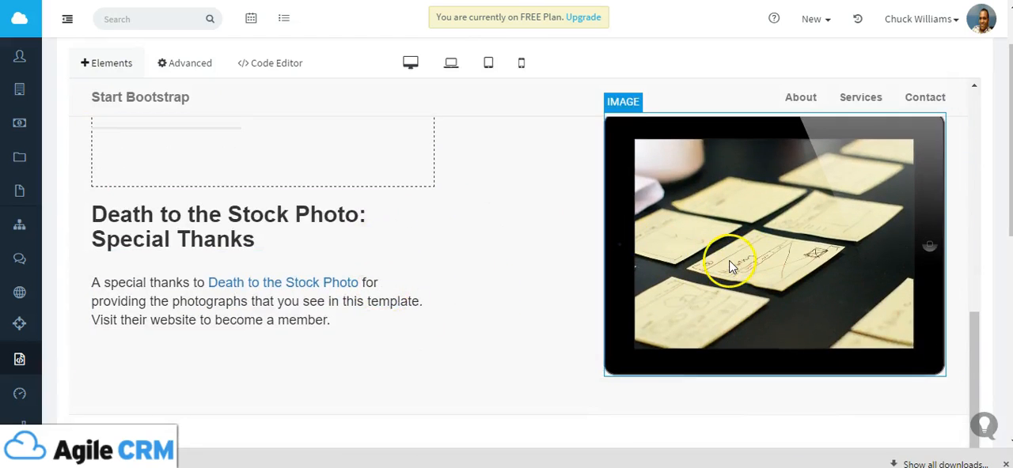
pyautogui.click(732, 264)
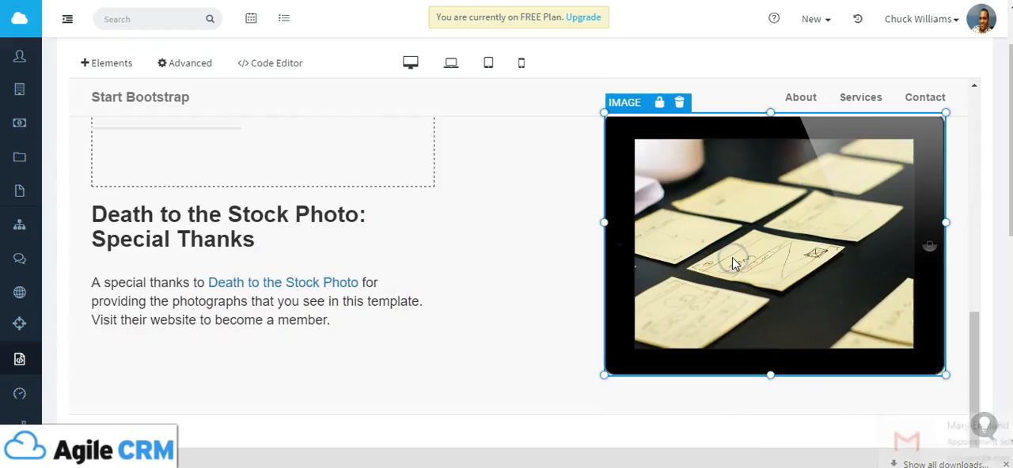
pyautogui.click(190, 62)
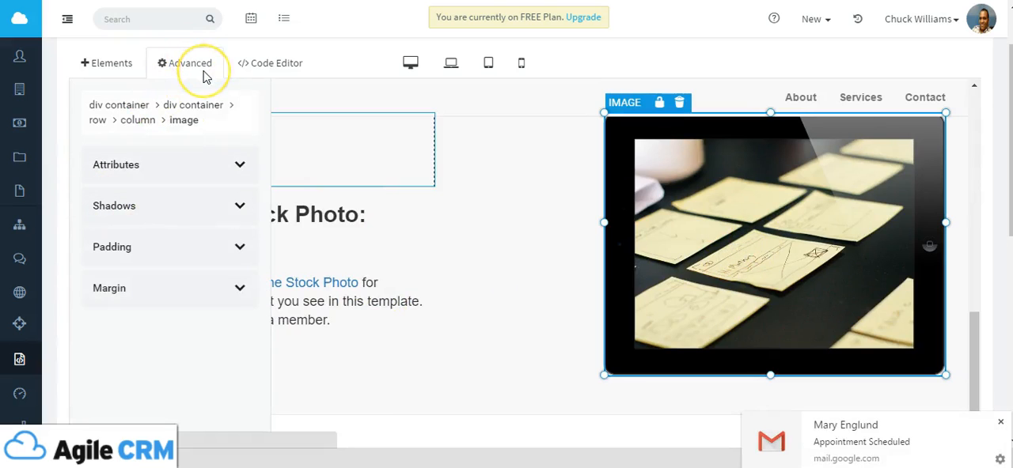
pyautogui.moveTo(190, 63)
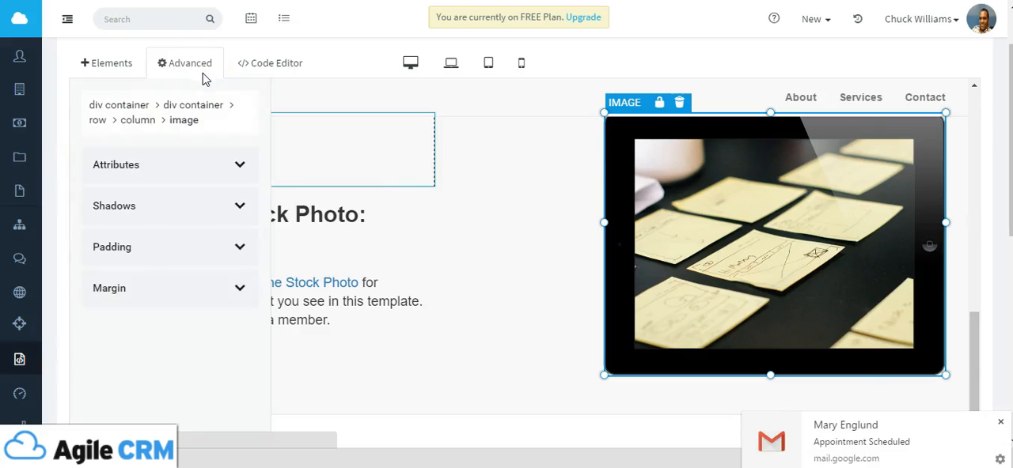
pyautogui.click(240, 164)
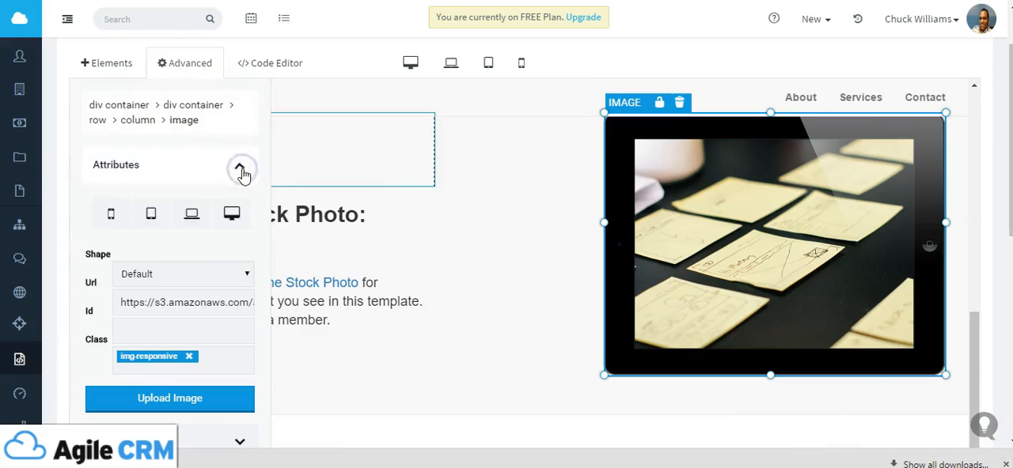
pyautogui.scroll(-3)
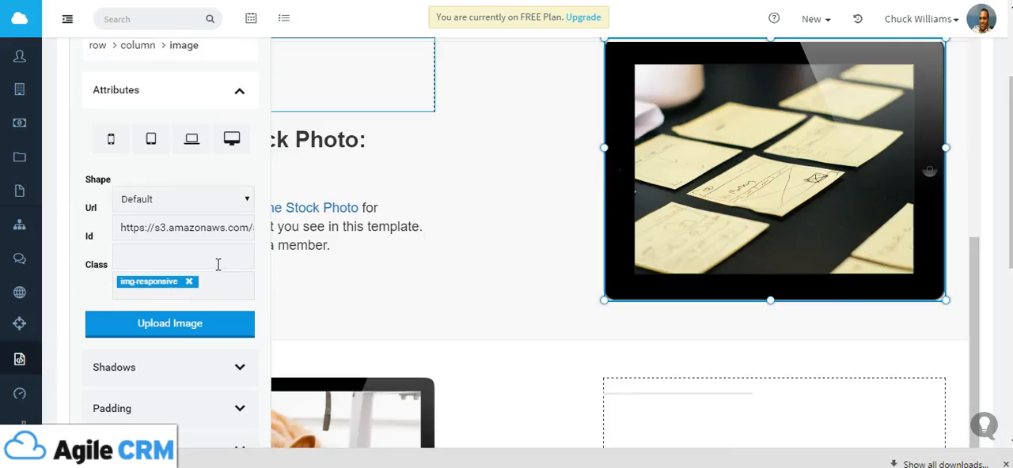
pyautogui.moveTo(141, 235)
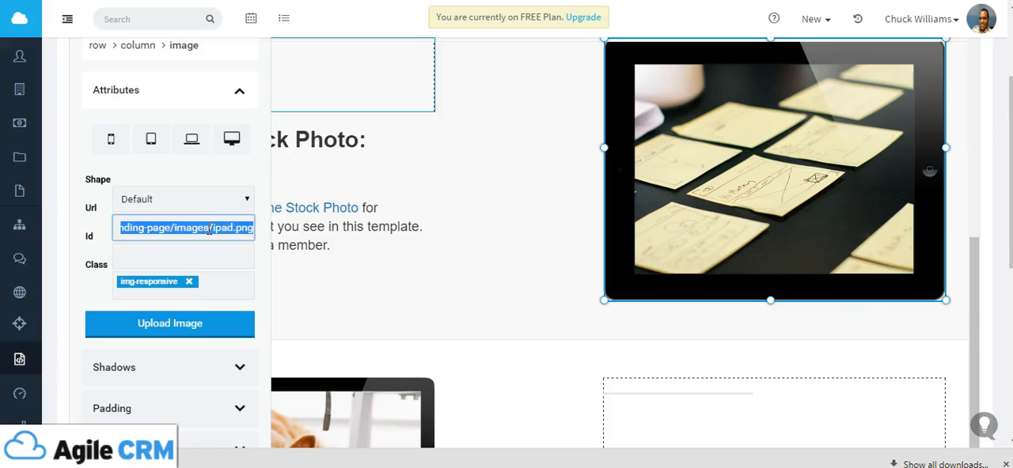
# - Start uploading a replacement image for the tablet photo
pyautogui.click(169, 323)
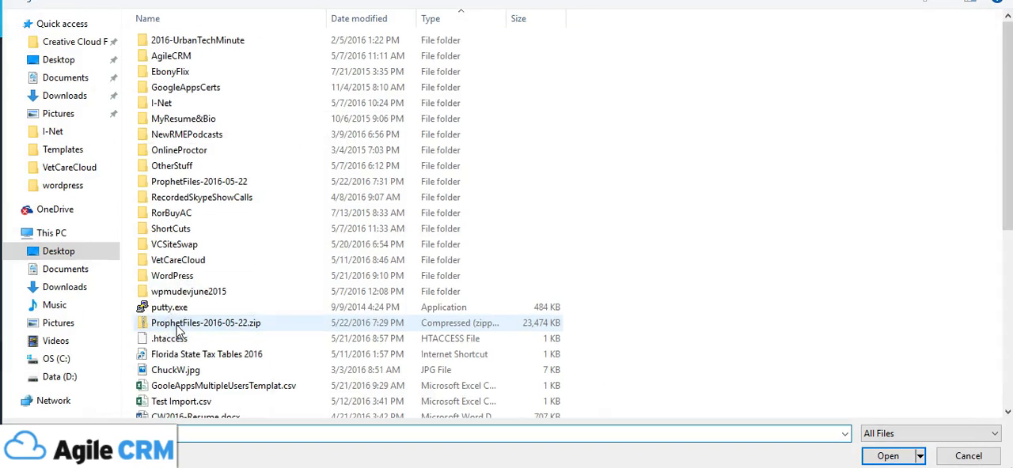
# - Browse the Desktop files in the Open dialog, then cancel without uploading
pyautogui.scroll(-3)
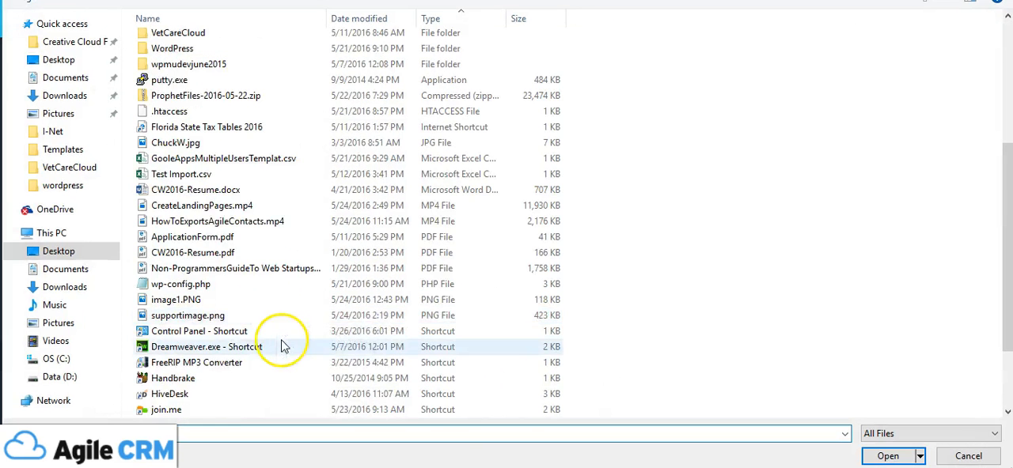
pyautogui.scroll(-3)
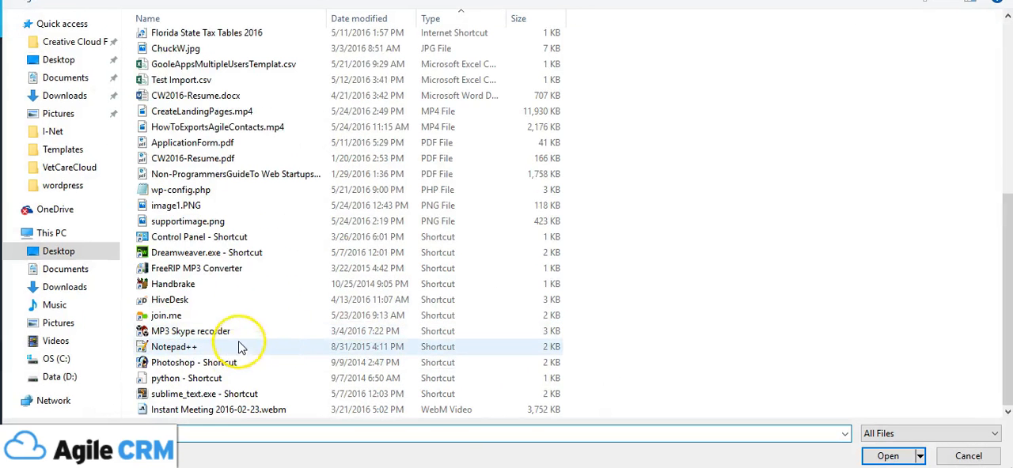
pyautogui.click(187, 221)
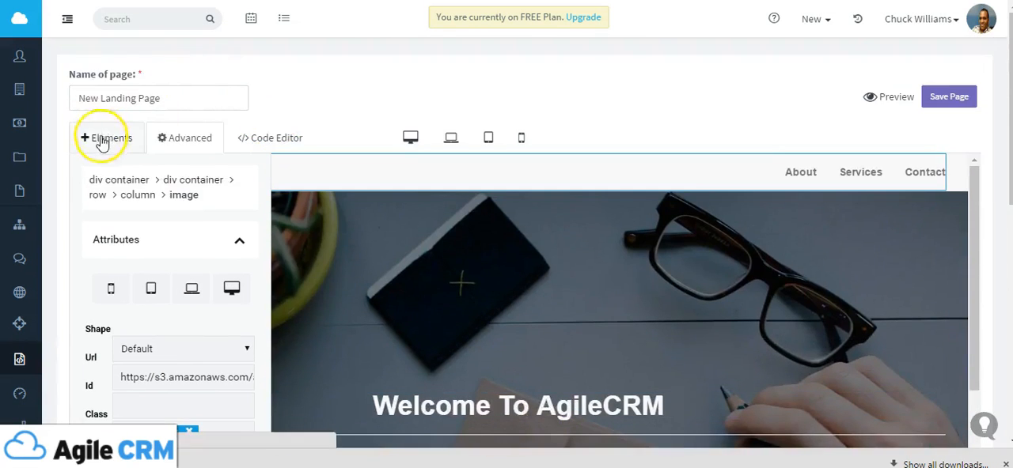
# - View the page's HTML and empty JS source in the Code Editor, then close it
pyautogui.click(110, 137)
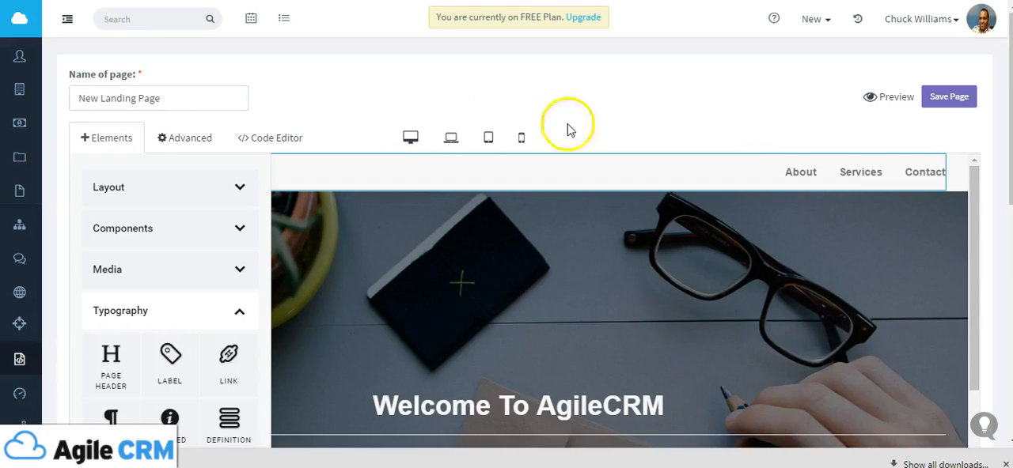
pyautogui.click(269, 138)
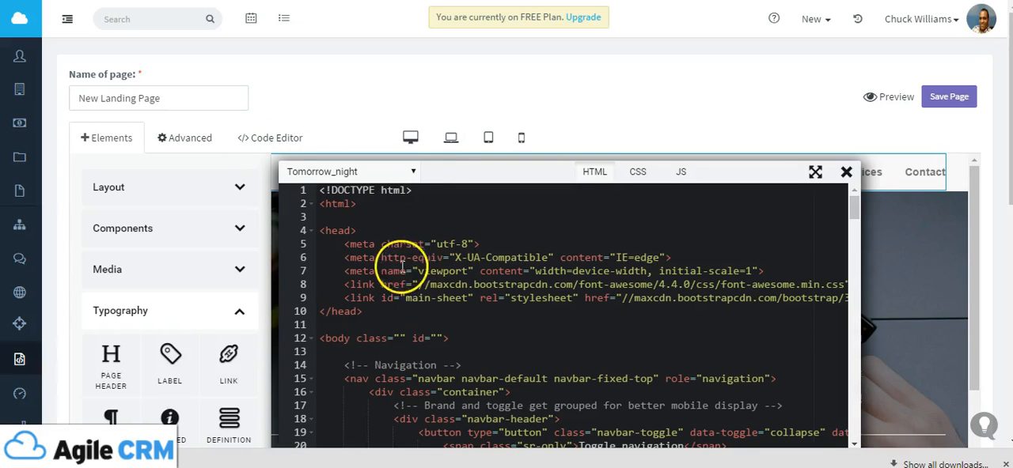
pyautogui.moveTo(637, 172)
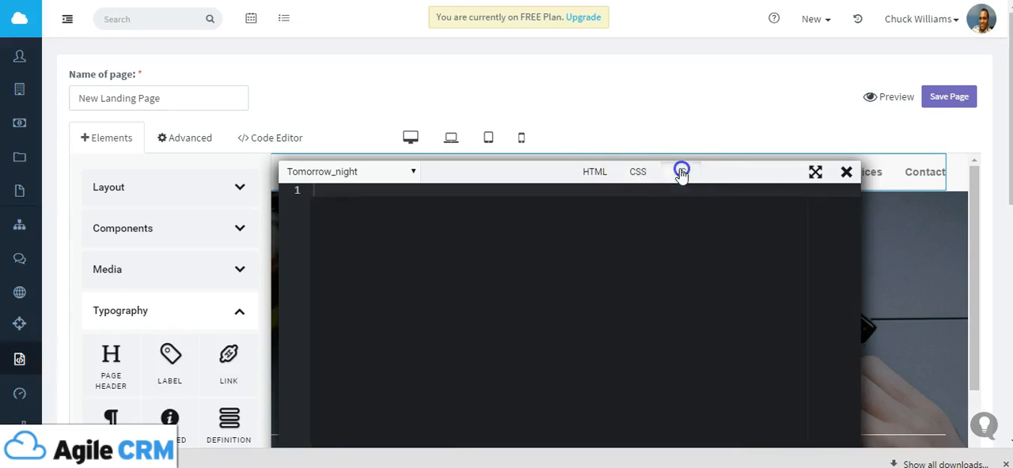
pyautogui.click(846, 172)
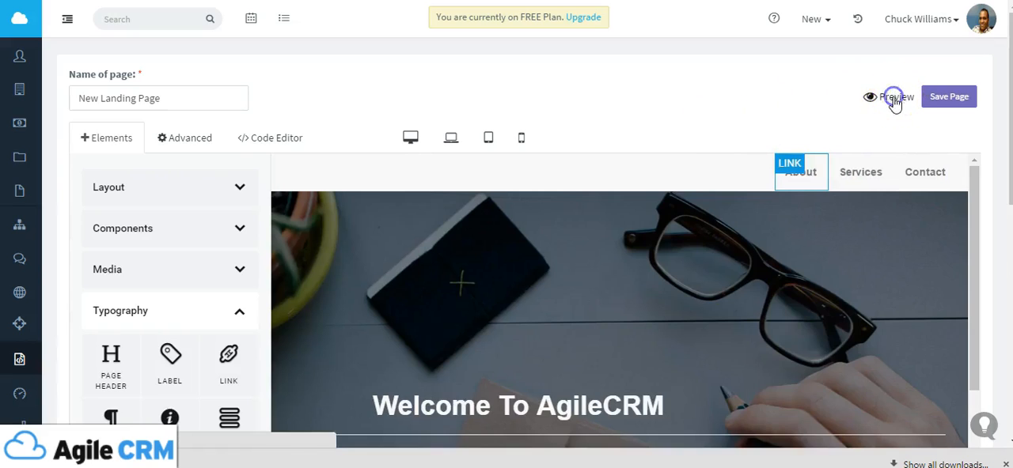
# - Preview the landing page at tablet and phone widths, then return to desktop width
pyautogui.click(893, 96)
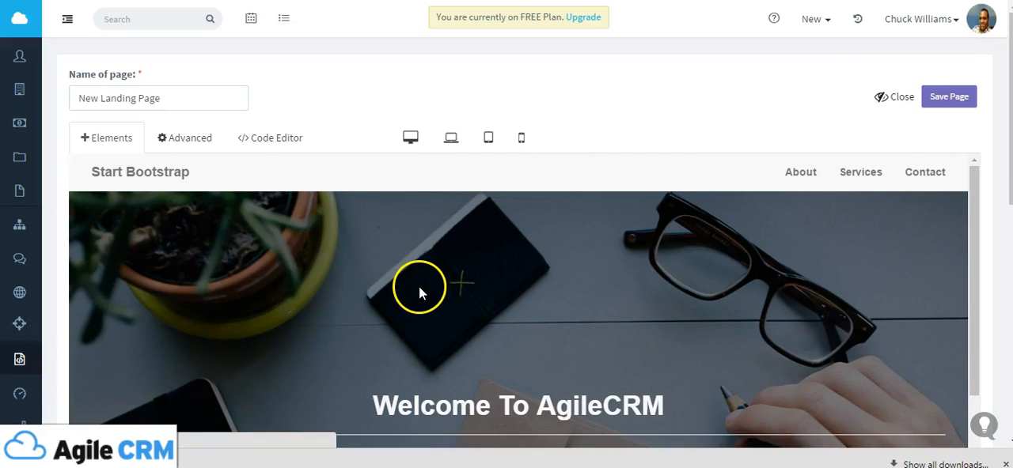
pyautogui.scroll(-3)
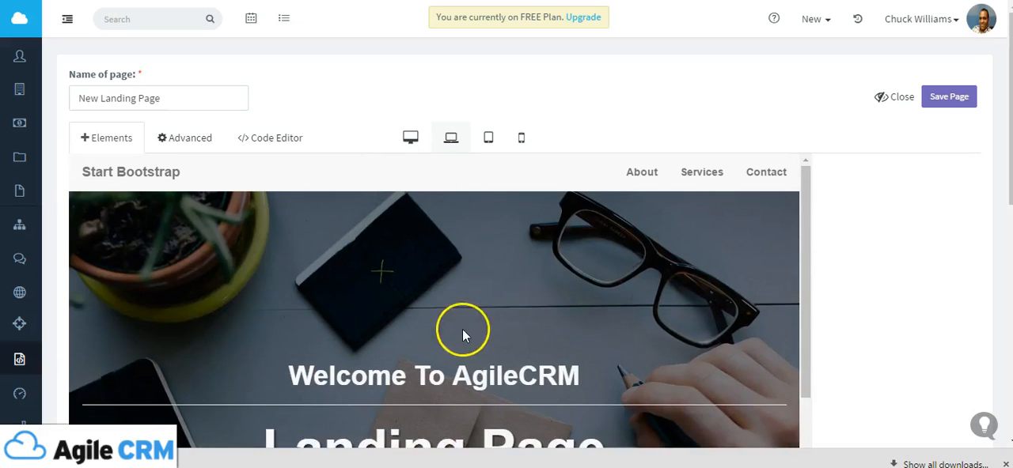
pyautogui.click(488, 137)
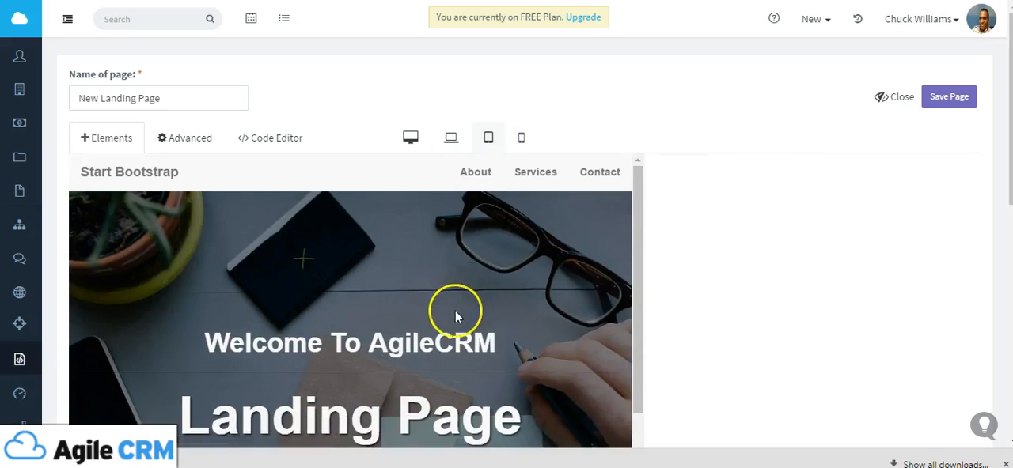
pyautogui.click(521, 137)
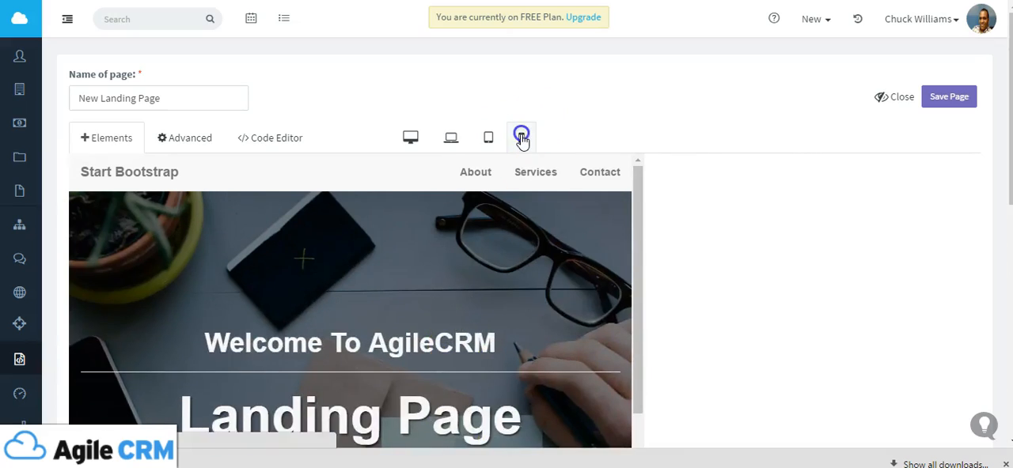
pyautogui.click(520, 136)
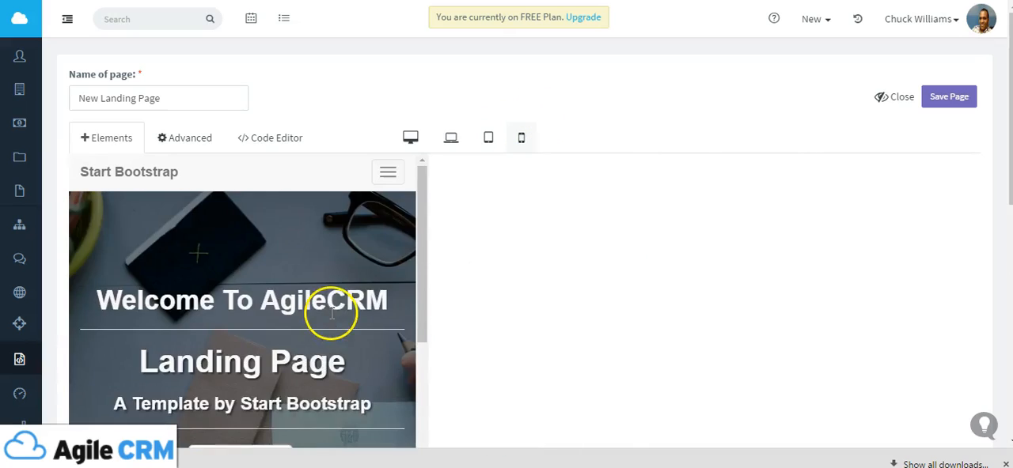
pyautogui.click(410, 137)
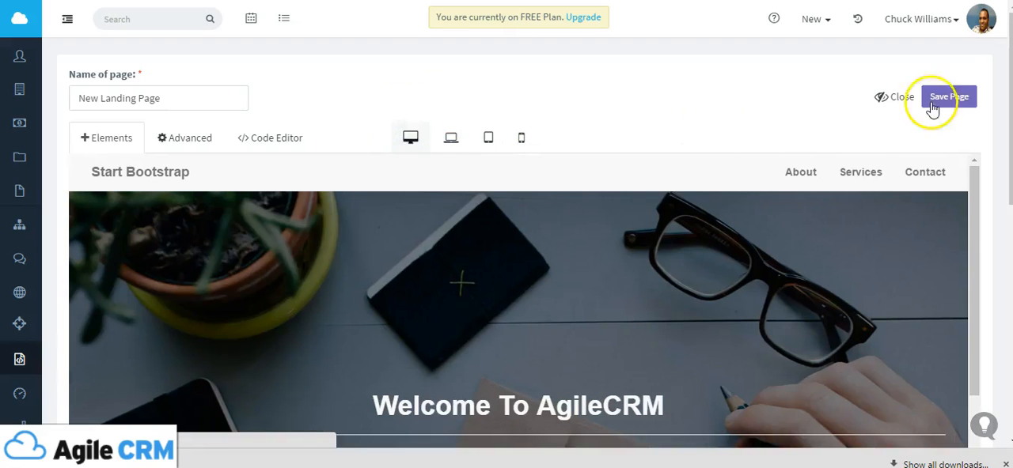
# - Exit preview, save the New Landing Page, and begin publishing it from the list
pyautogui.click(106, 137)
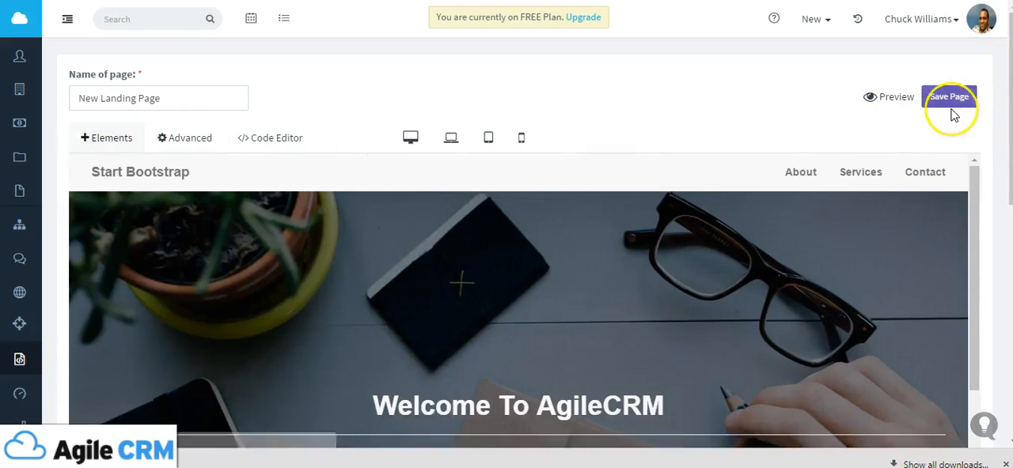
pyautogui.click(949, 96)
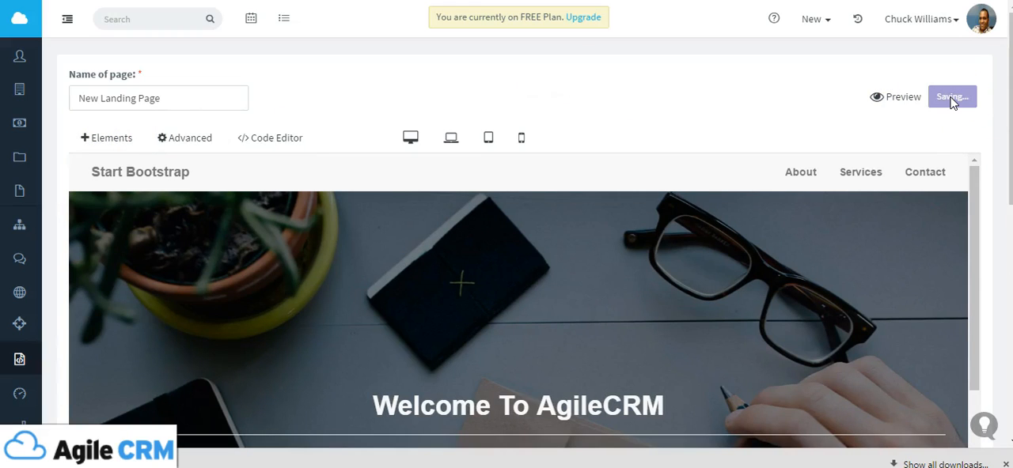
pyautogui.click(952, 96)
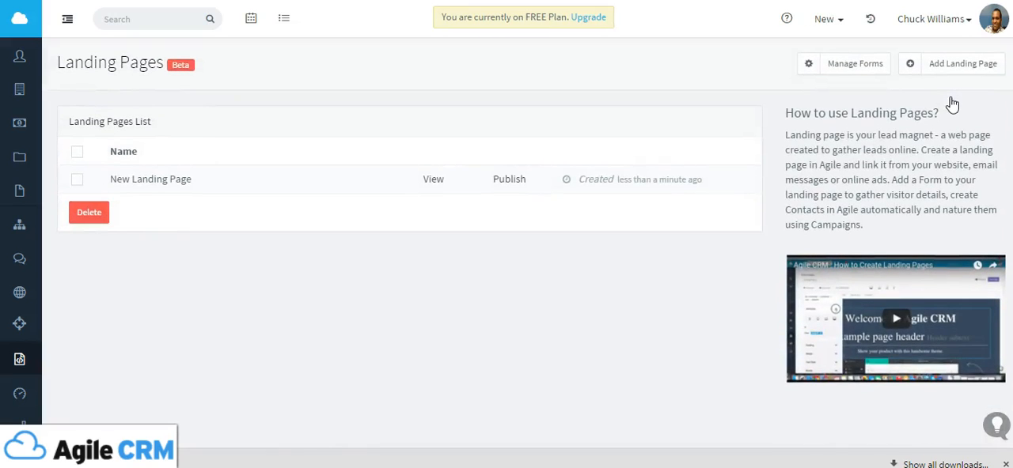
pyautogui.moveTo(489, 348)
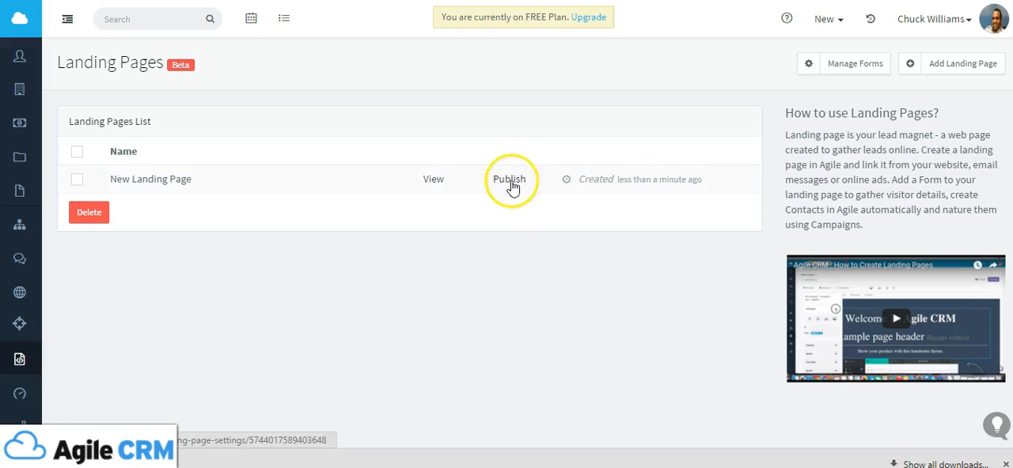
pyautogui.click(509, 178)
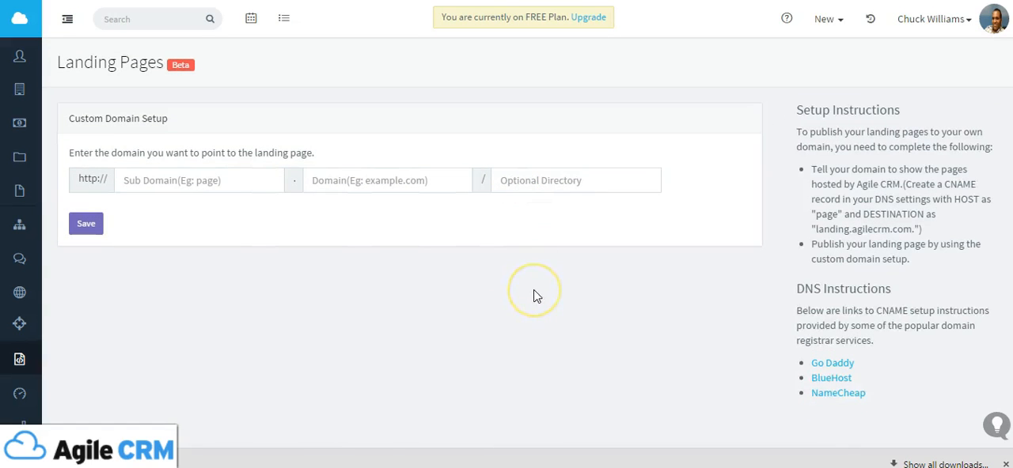
pyautogui.moveTo(537, 294)
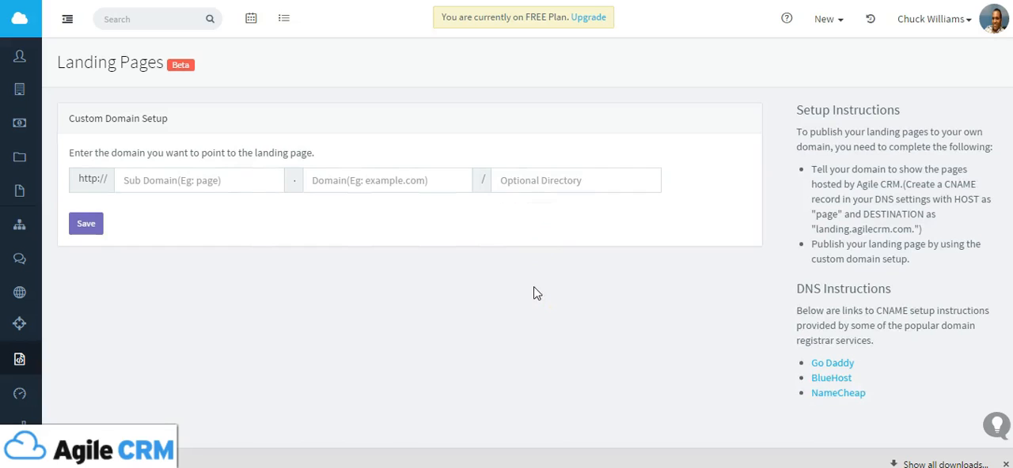
# - Enter 'page' as the Sub Domain, then visit the Domain and Optional Directory fields
pyautogui.click(200, 180)
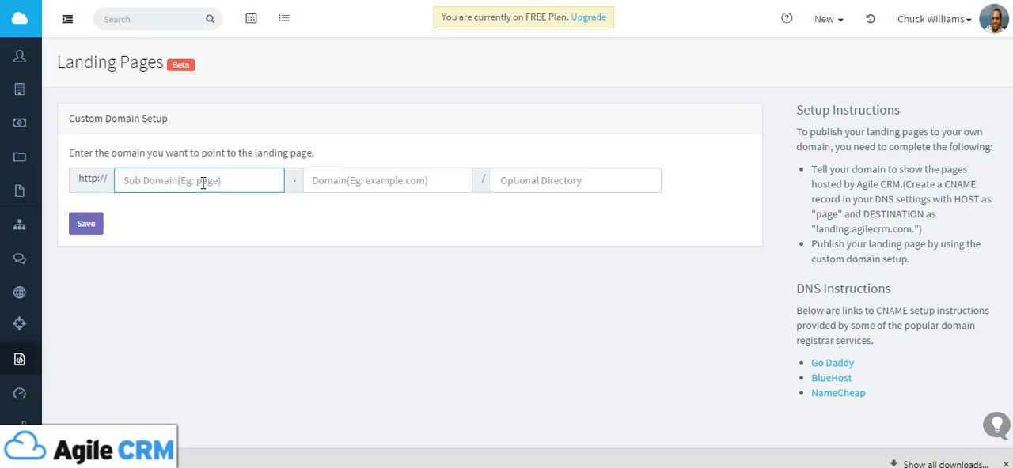
pyautogui.write('page')
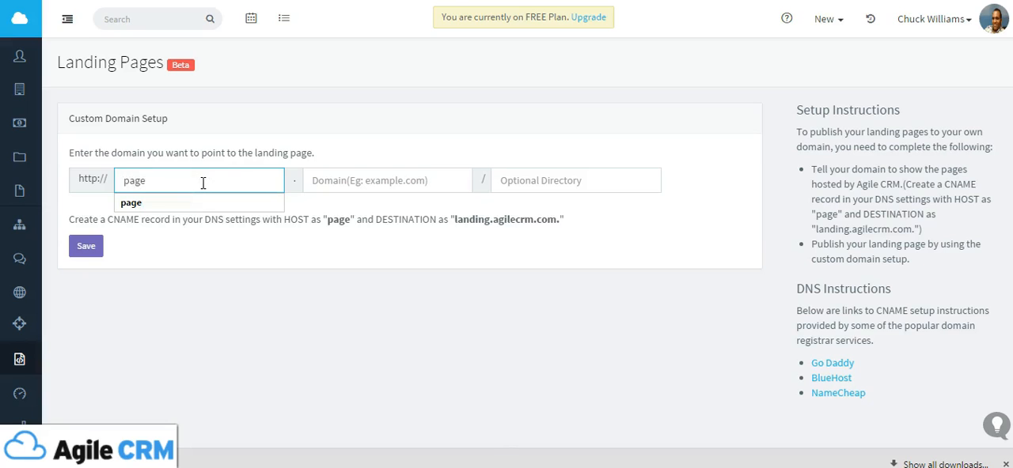
pyautogui.click(386, 180)
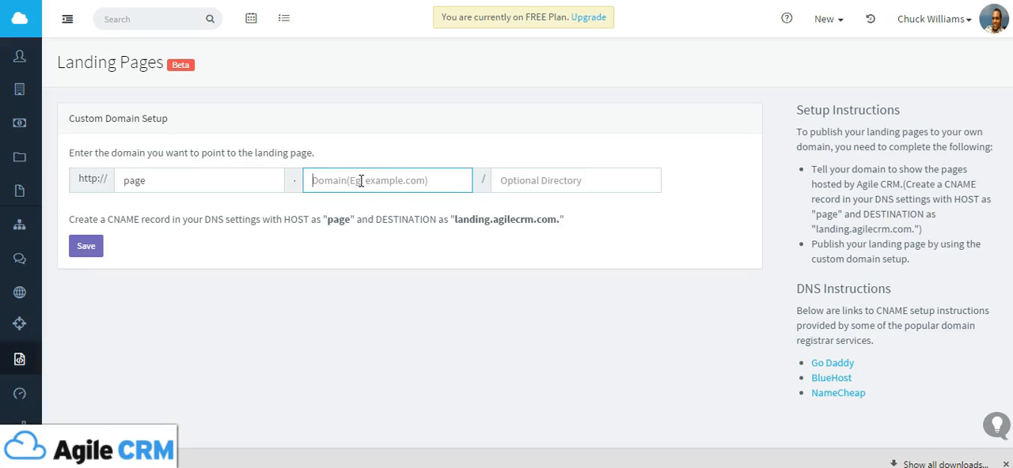
pyautogui.click(576, 180)
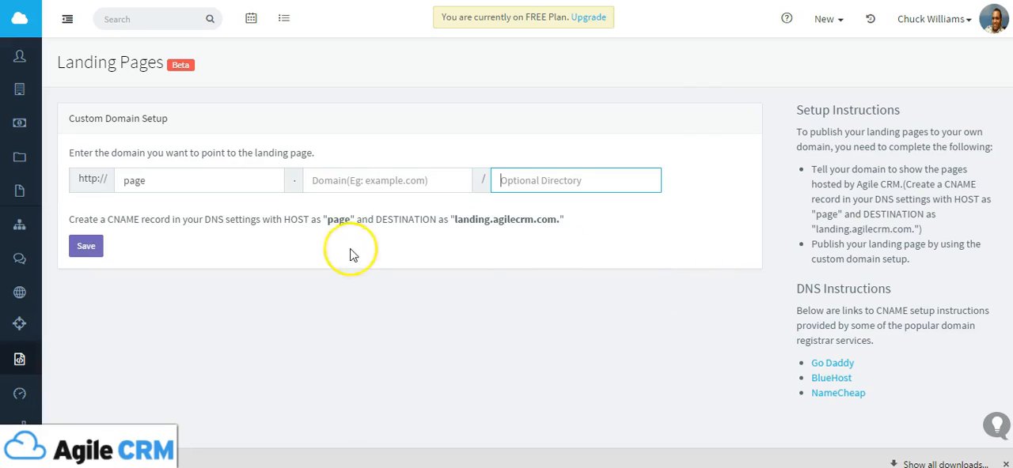
pyautogui.moveTo(233, 238)
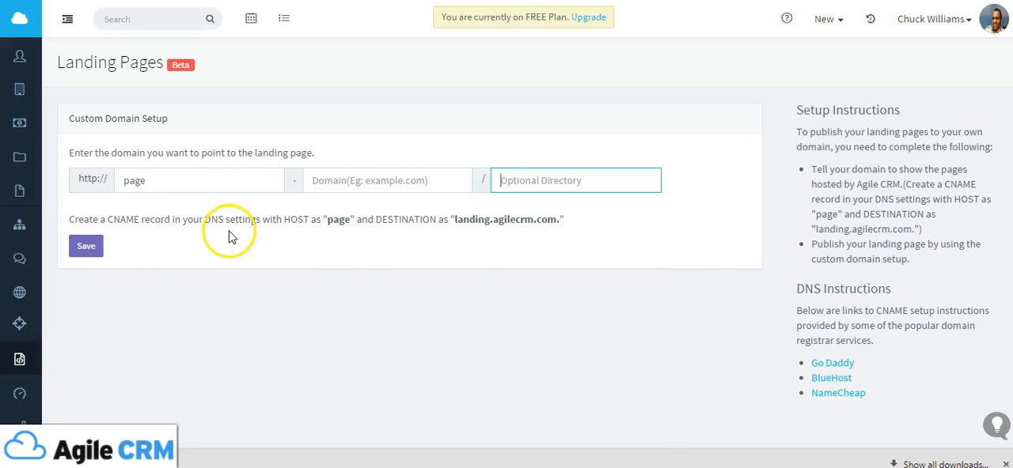
pyautogui.moveTo(299, 326)
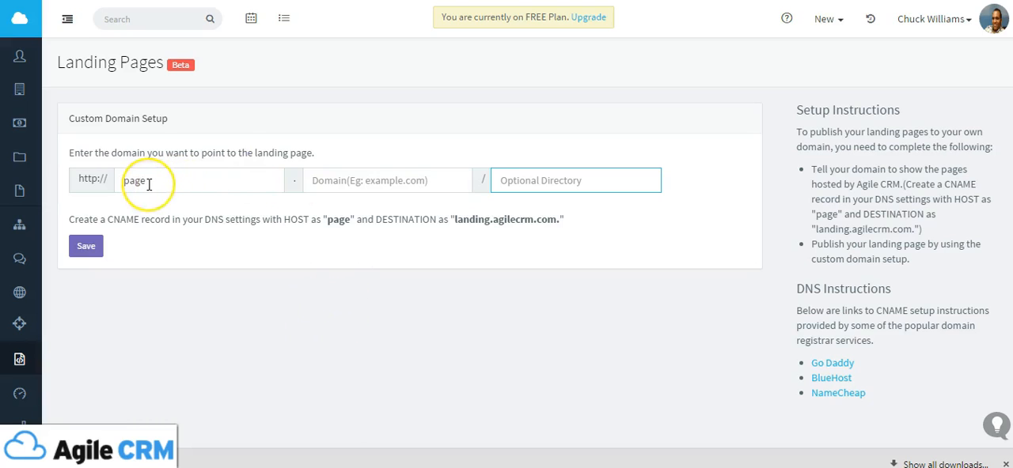
pyautogui.moveTo(430, 245)
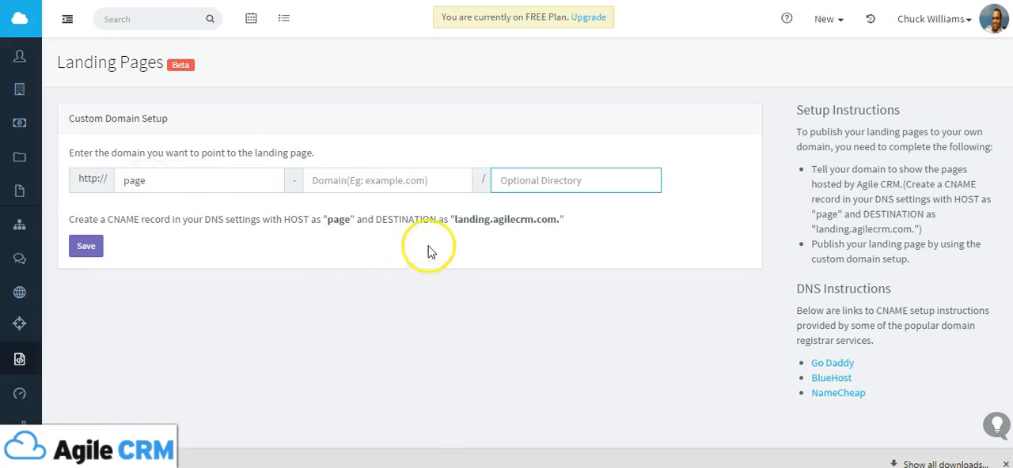
pyautogui.moveTo(396, 235)
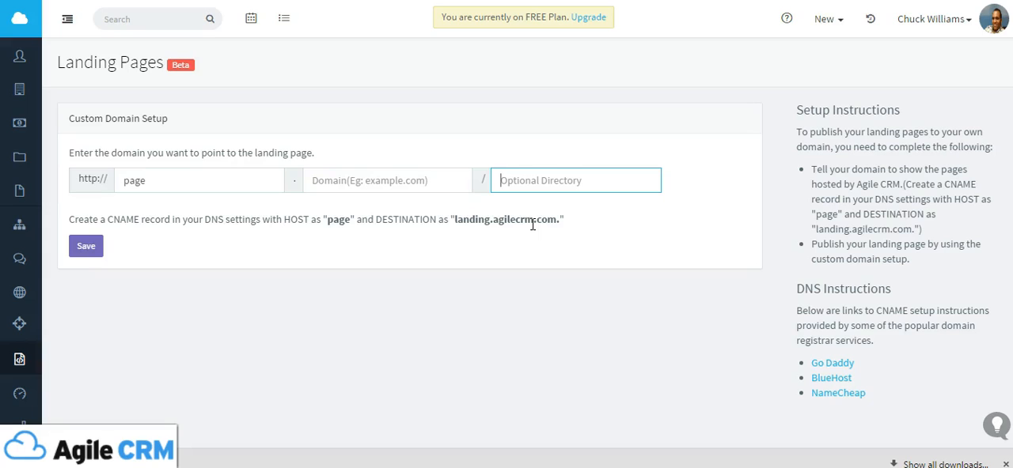
pyautogui.moveTo(906, 349)
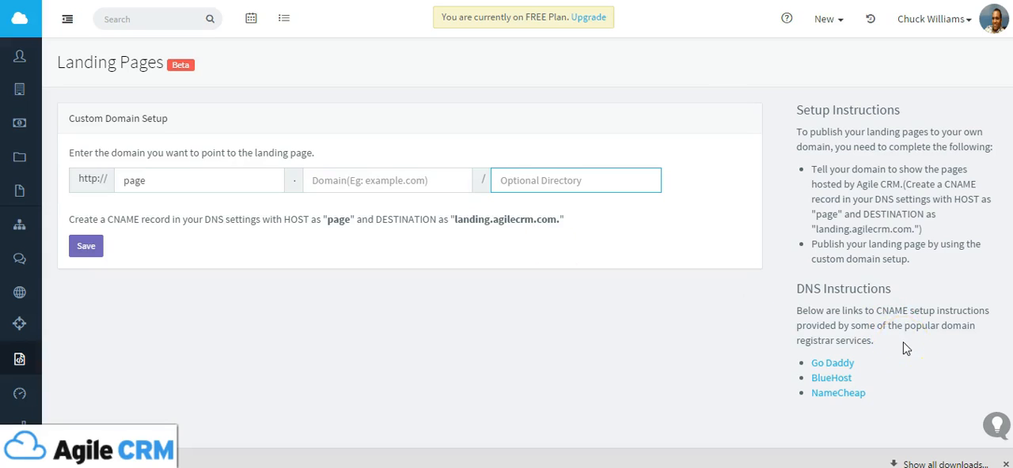
pyautogui.moveTo(881, 374)
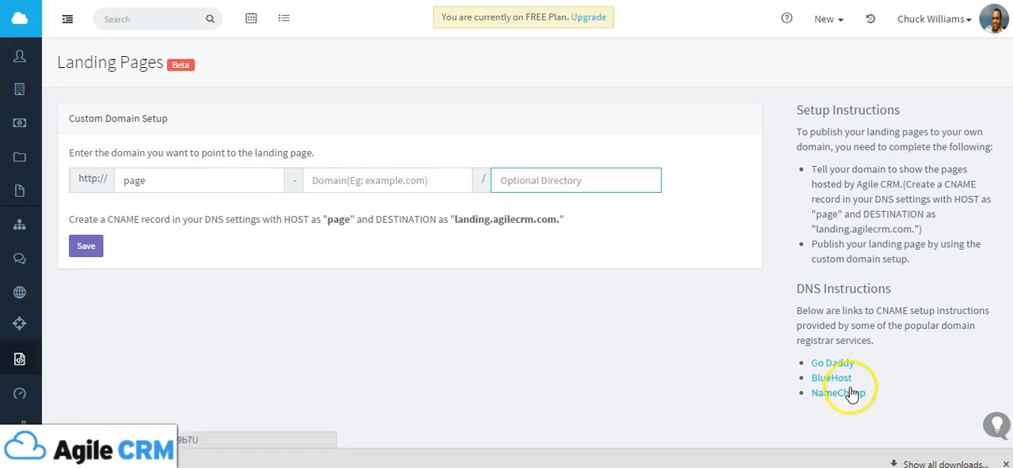
pyautogui.moveTo(862, 380)
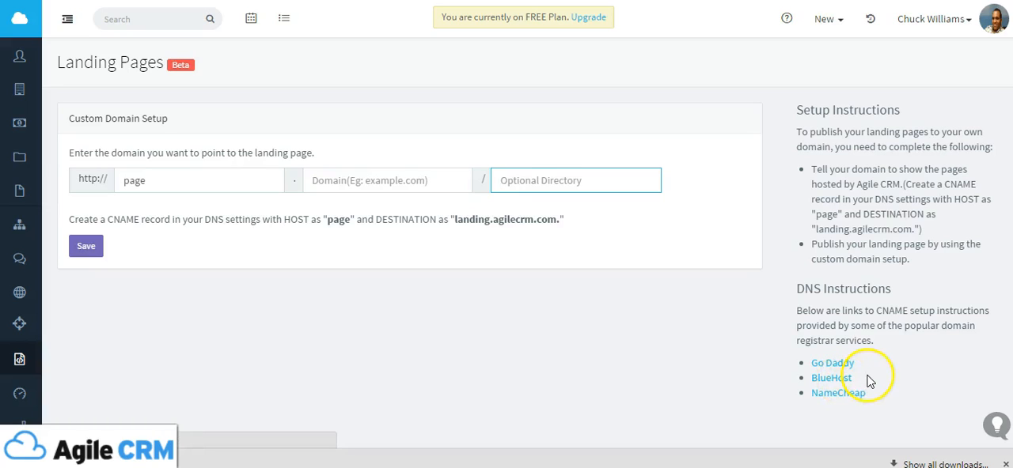
pyautogui.moveTo(868, 380)
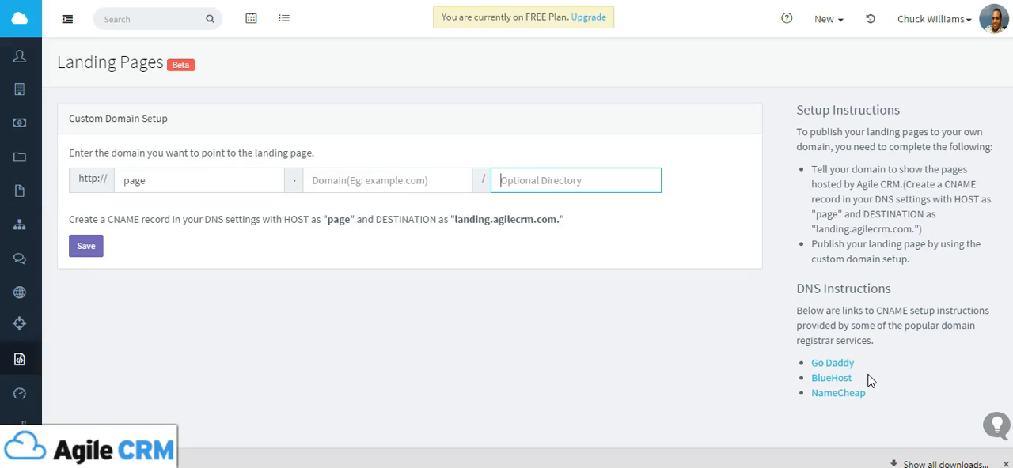
pyautogui.moveTo(410, 252)
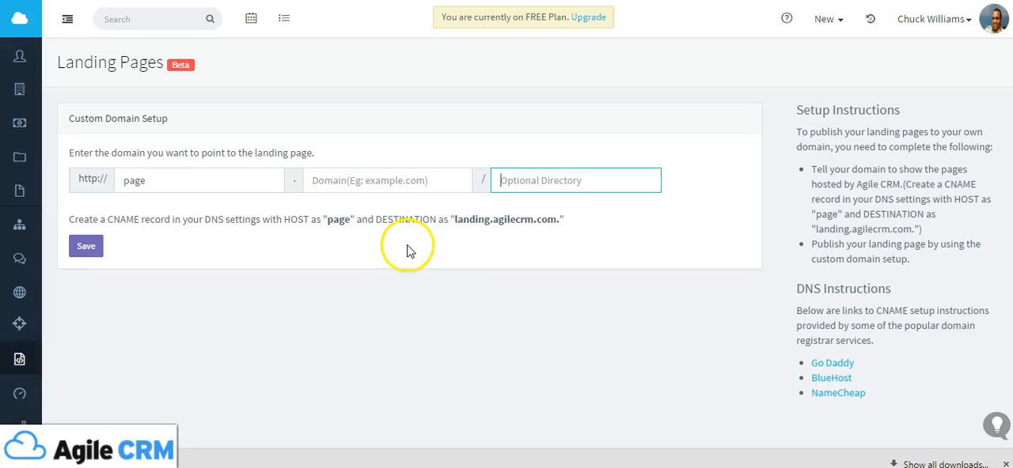
pyautogui.moveTo(404, 317)
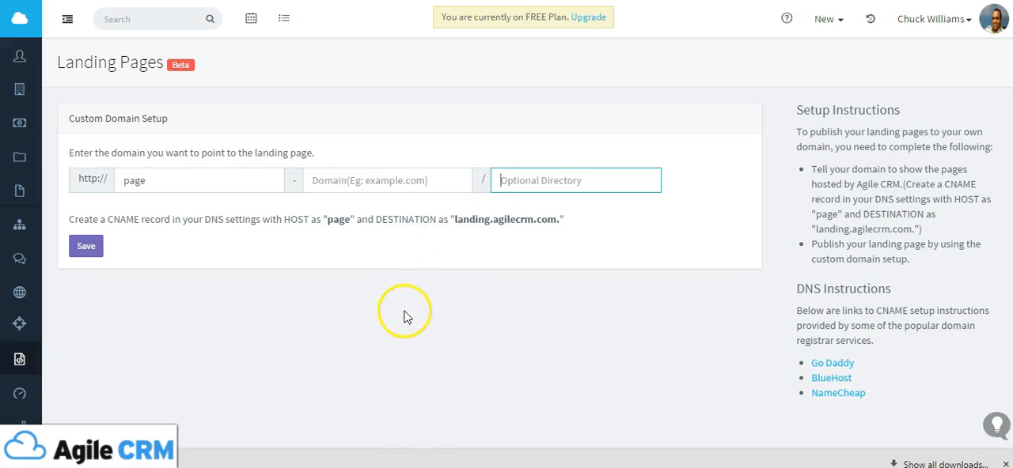
pyautogui.moveTo(532, 333)
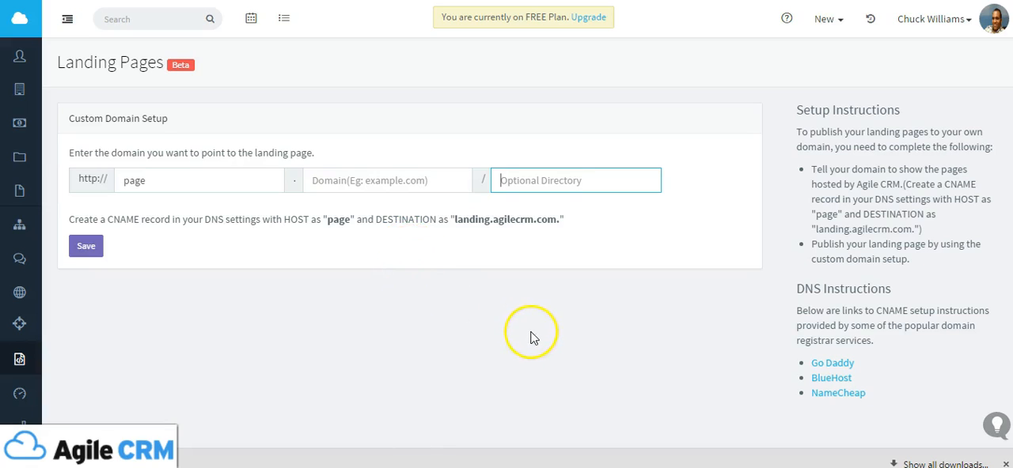
pyautogui.moveTo(513, 340)
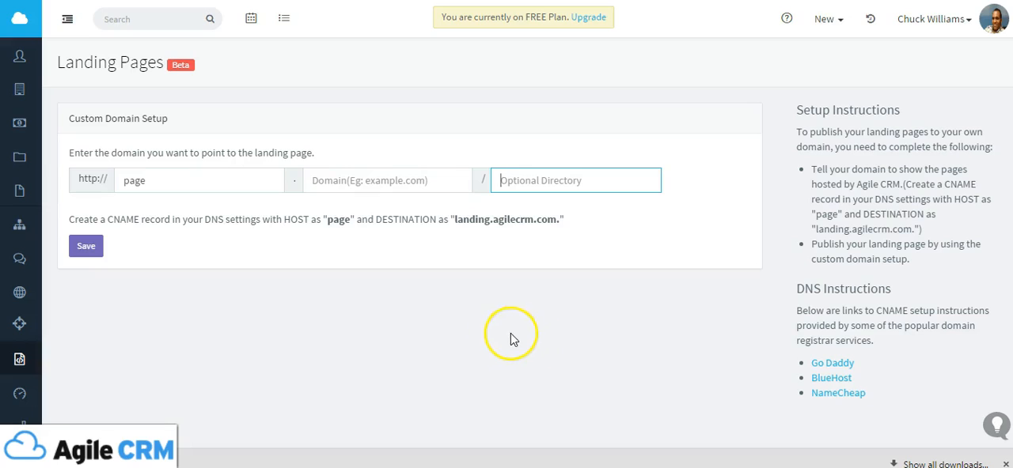